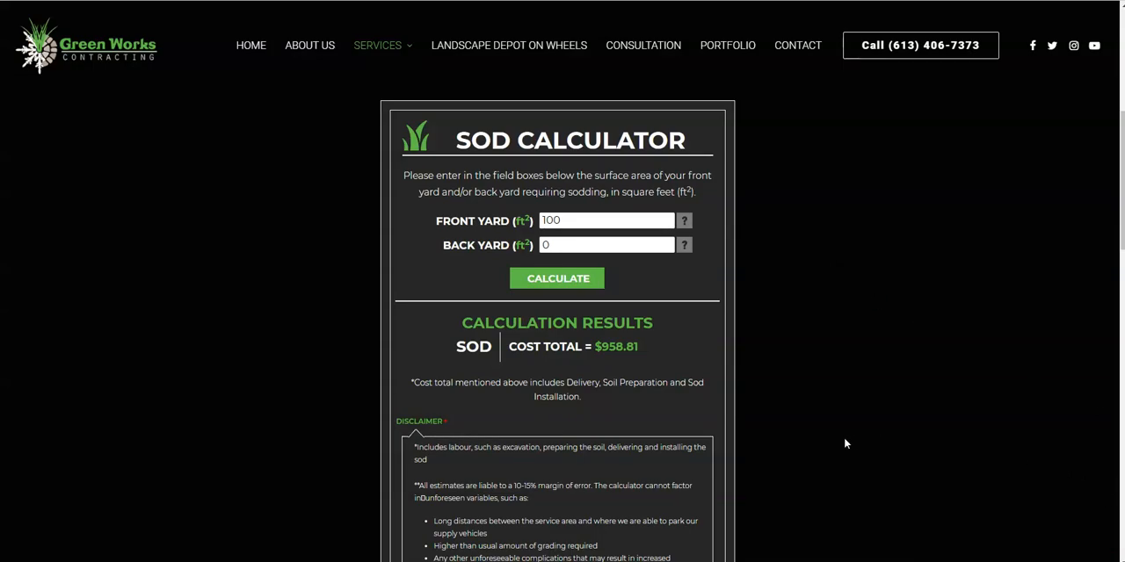
{"action": "mouse_move", "coordinate": [490, 308]}
{"action": "type", "text": "1"}
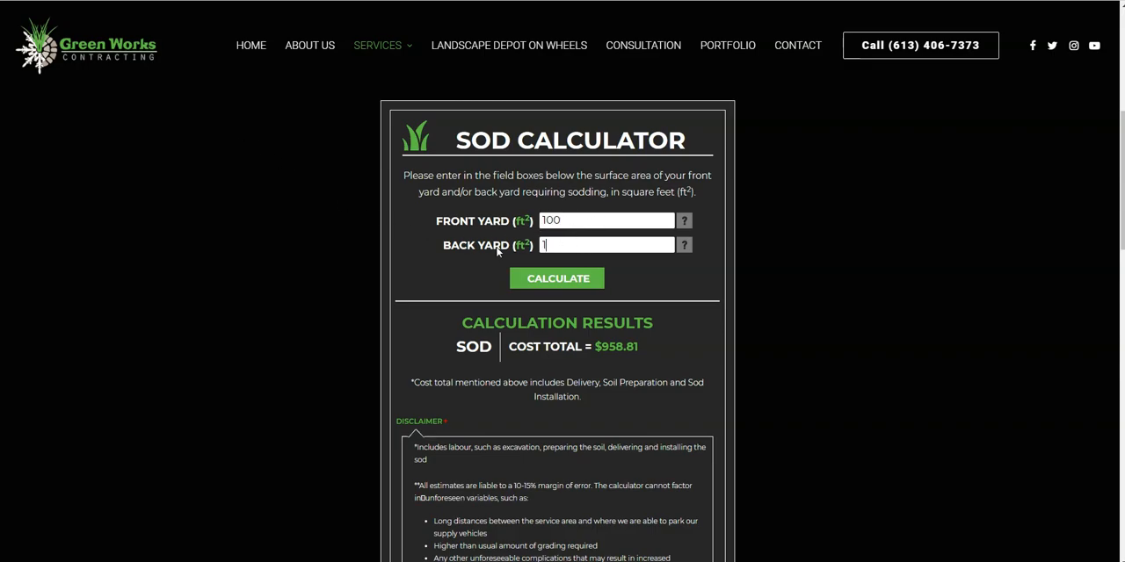
Enter 125 sq ft in the Back Yard field to total $1054.70 with the front yard
{"action": "type", "text": "25"}
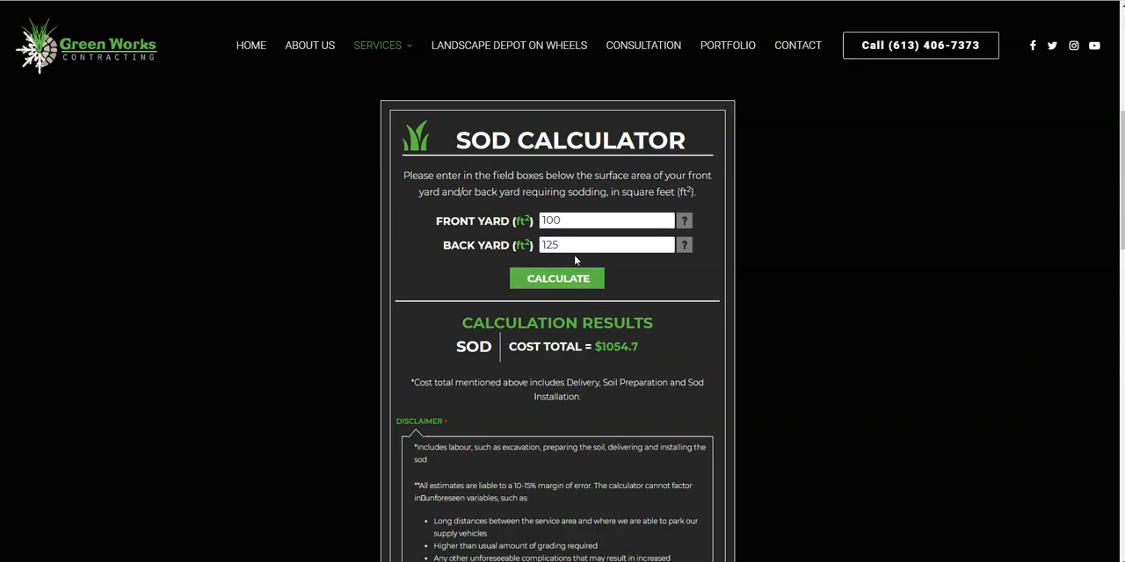
{"action": "triple_click", "coordinate": [569, 140]}
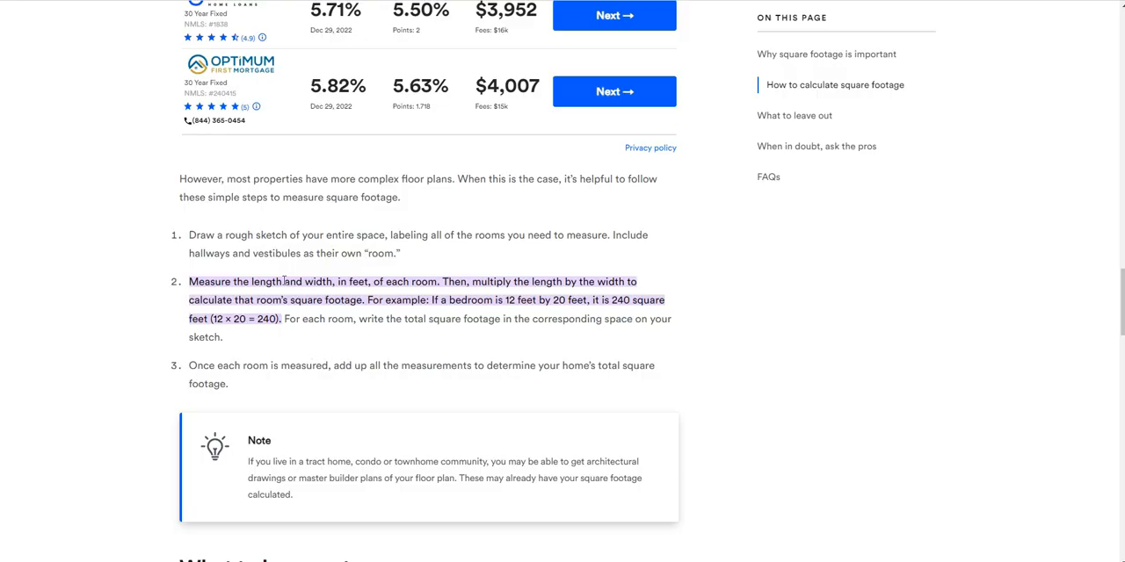
Scroll the article to the length-times-width step with the 12 × 20 = 240 example
{"action": "scroll", "scroll_direction": "down", "scroll_amount": 3}
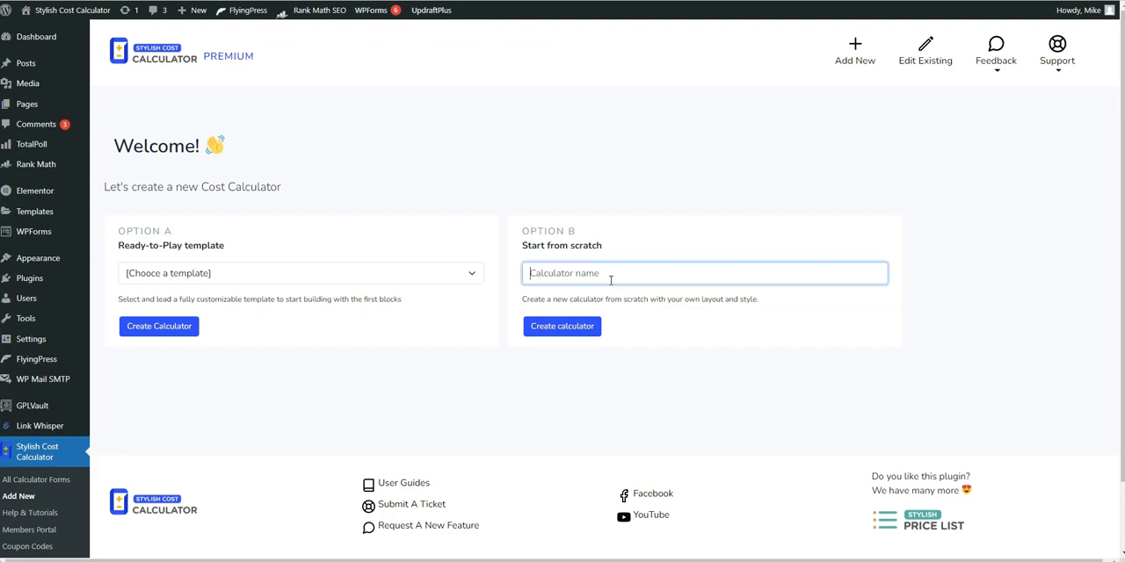
Create a from-scratch calculator named 'Lawn Care Calculator'
{"action": "type", "text": "SO"}
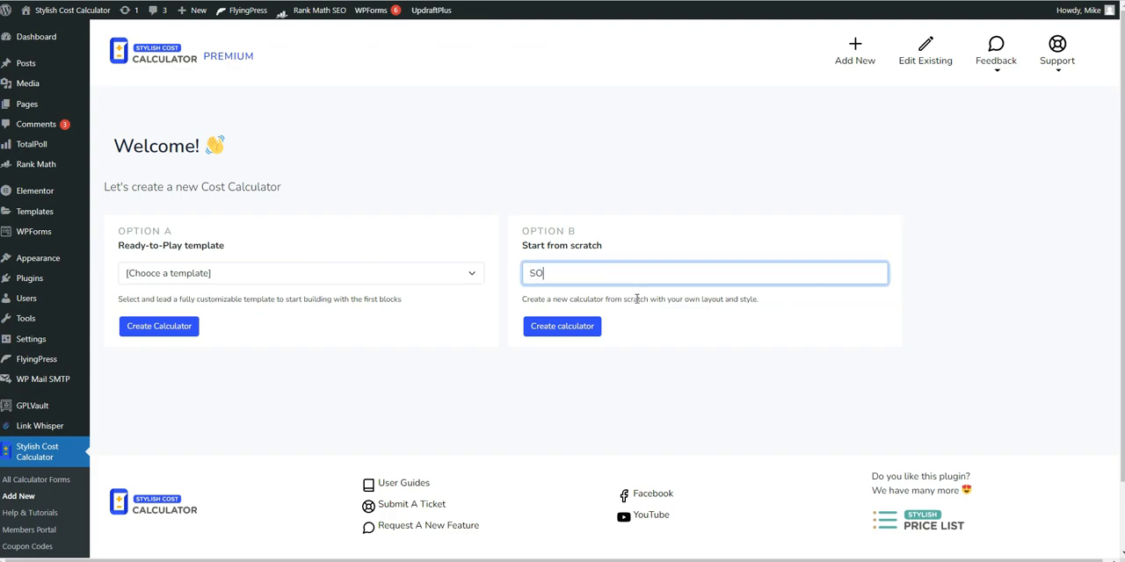
{"action": "key", "text": "Backspace"}
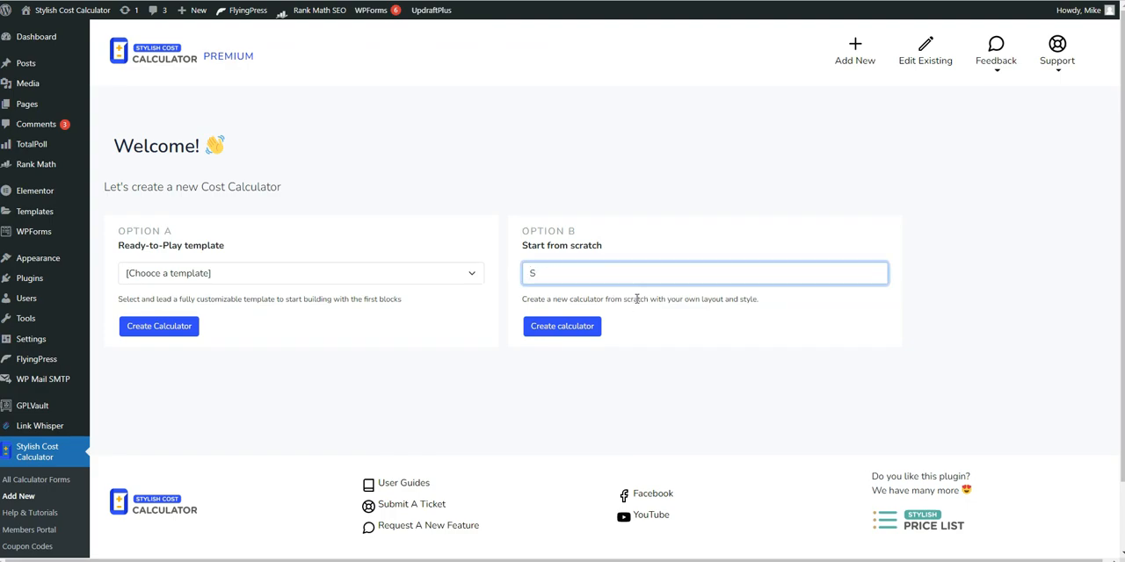
{"action": "type", "text": "Lawn Care Calculator"}
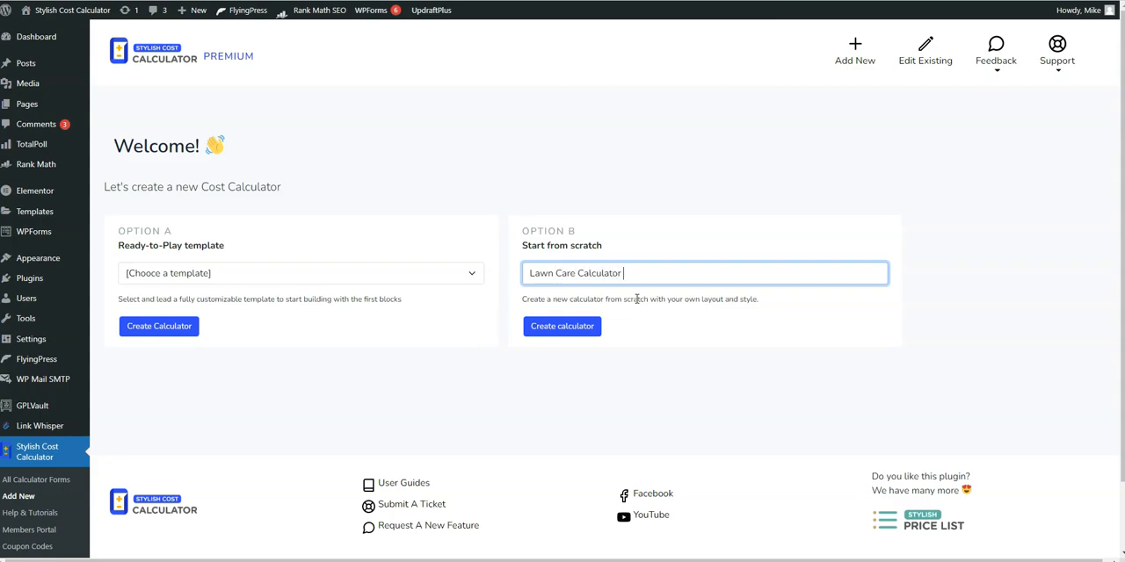
{"action": "left_click", "coordinate": [562, 326]}
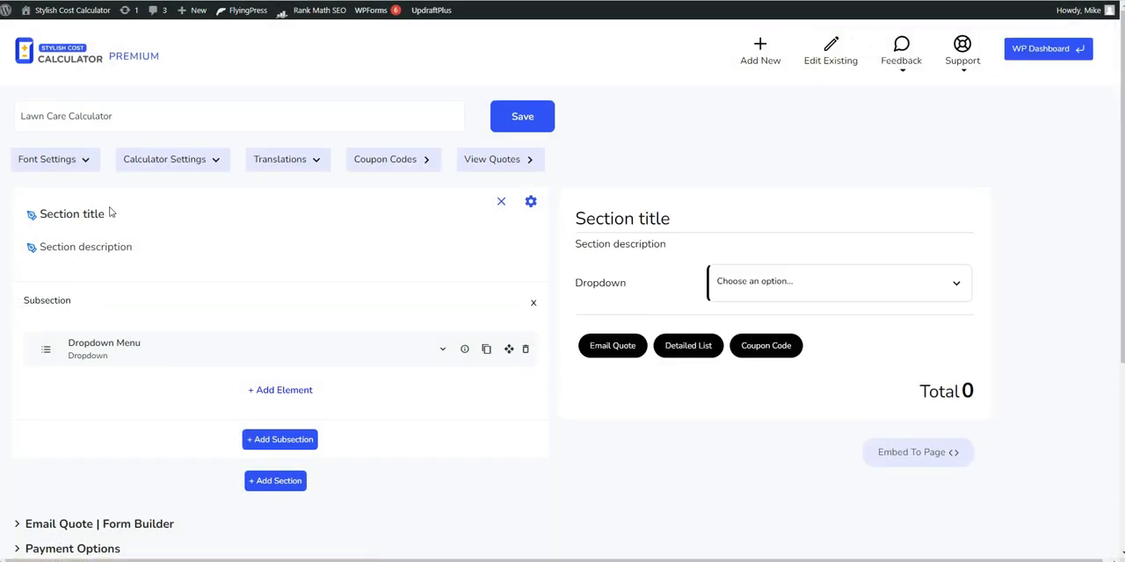
{"action": "mouse_move", "coordinate": [399, 343]}
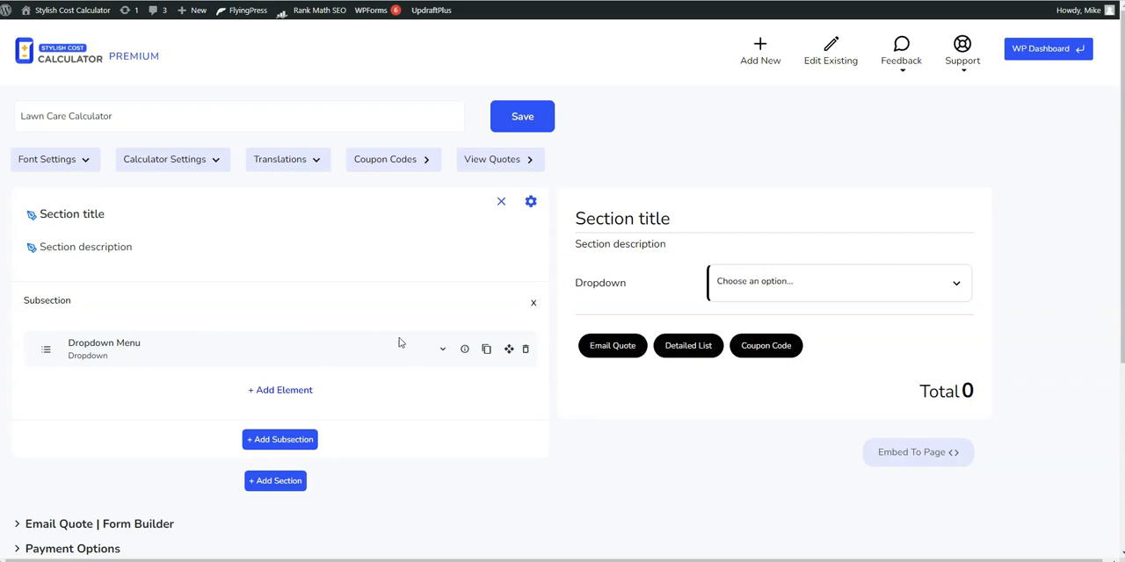
{"action": "mouse_move", "coordinate": [525, 347]}
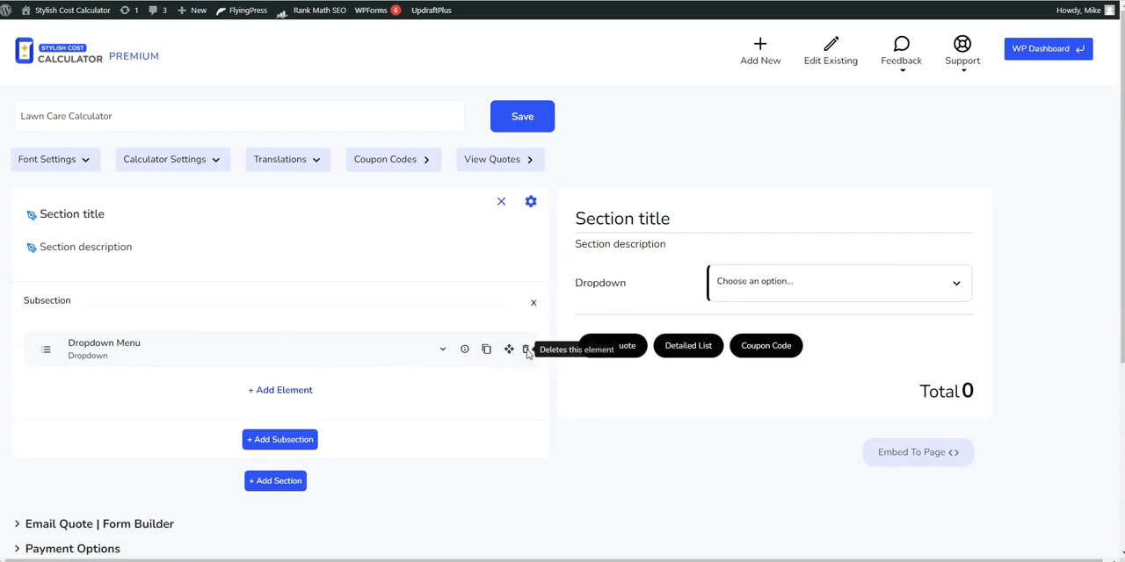
Remove the default Dropdown Menu element and start adding a new element
{"action": "left_click", "coordinate": [527, 348]}
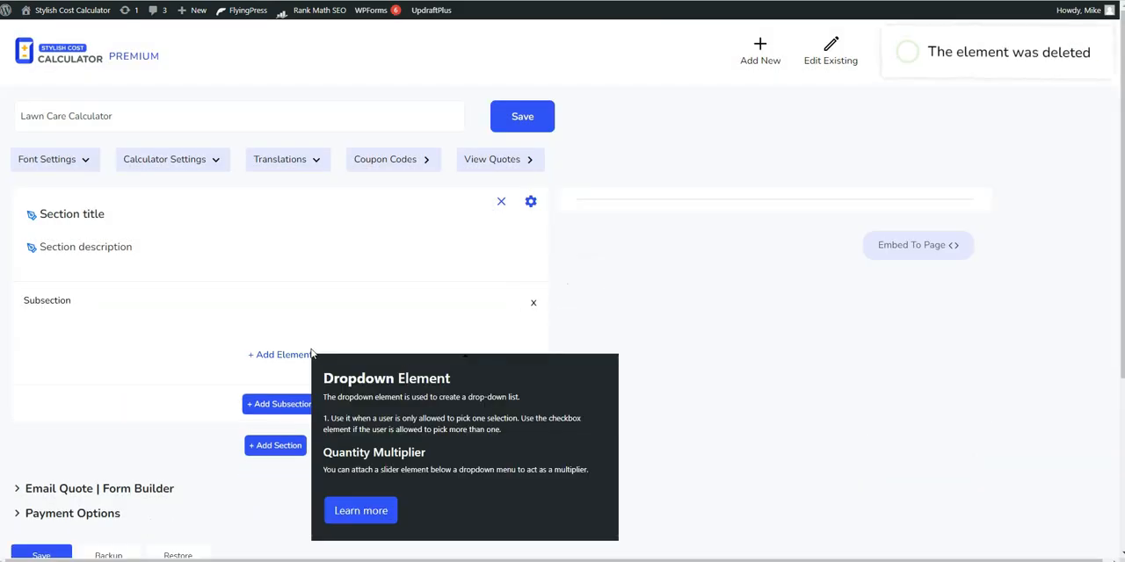
{"action": "left_click", "coordinate": [279, 355]}
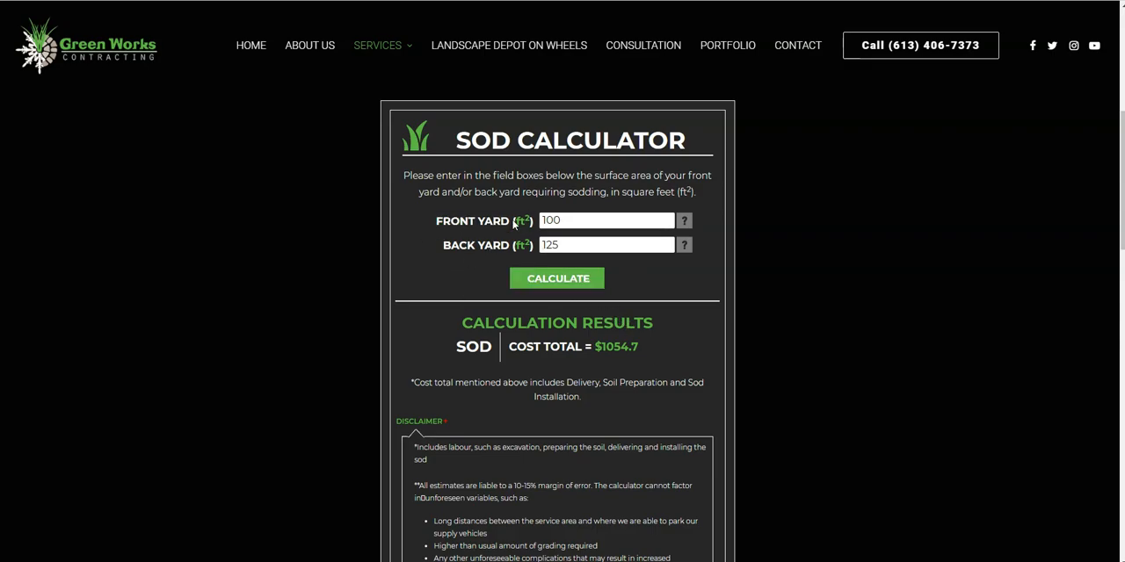
{"action": "mouse_move", "coordinate": [531, 224]}
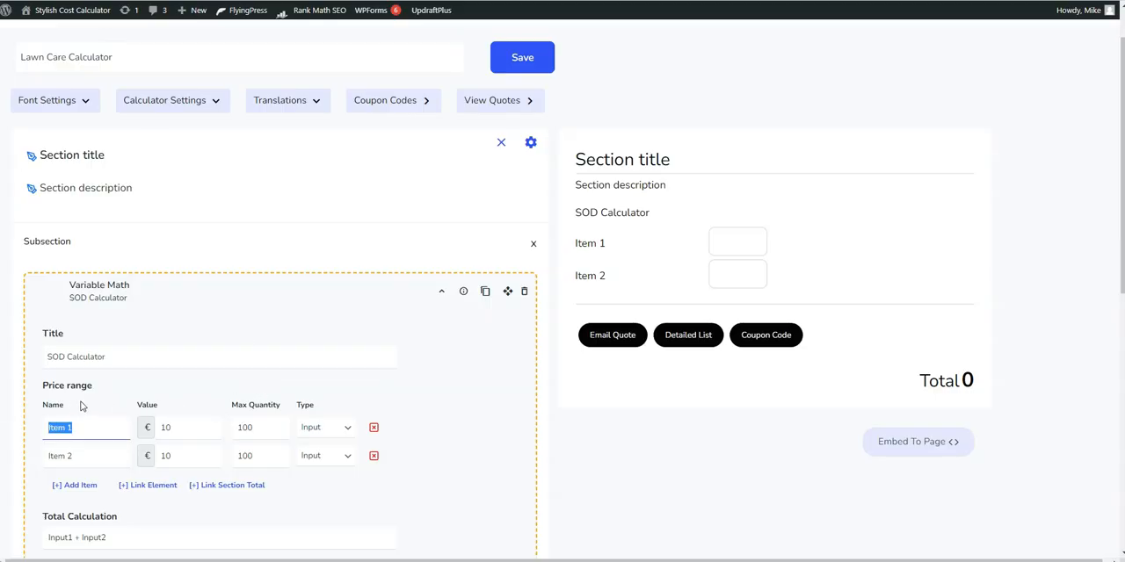
Name the Variable Math element and its single item 'Frontyard', removing the second item
{"action": "type", "text": "Frontyard"}
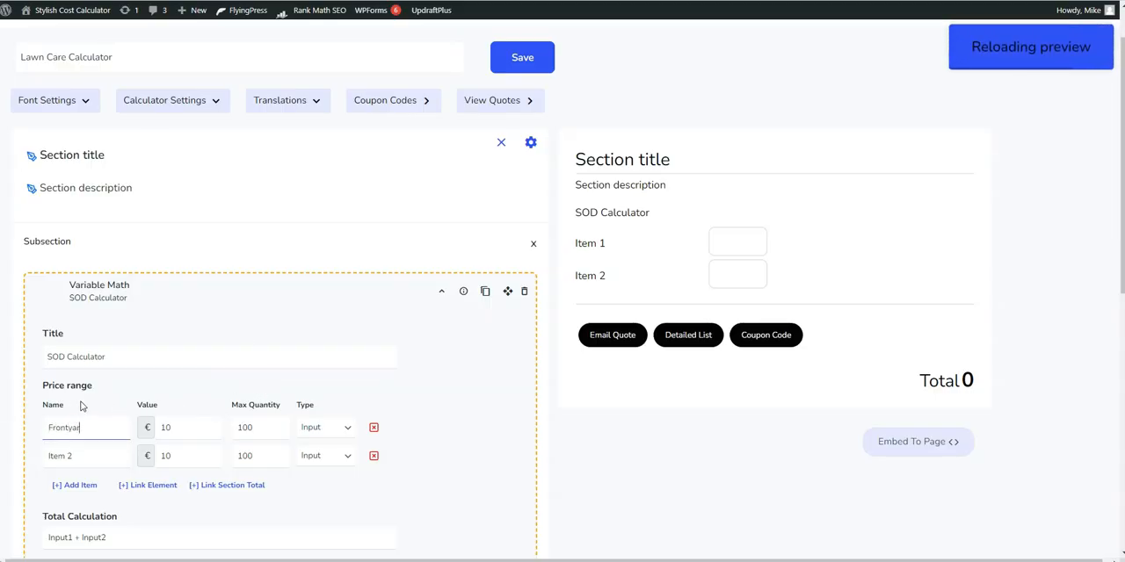
{"action": "scroll", "scroll_direction": "down", "scroll_amount": 3}
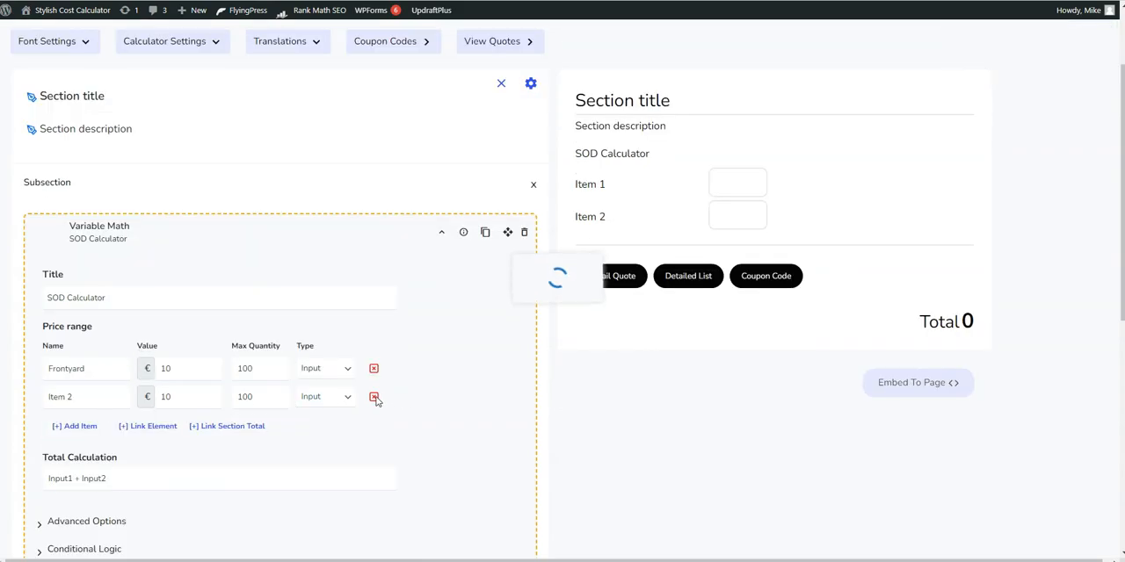
{"action": "left_click", "coordinate": [372, 397]}
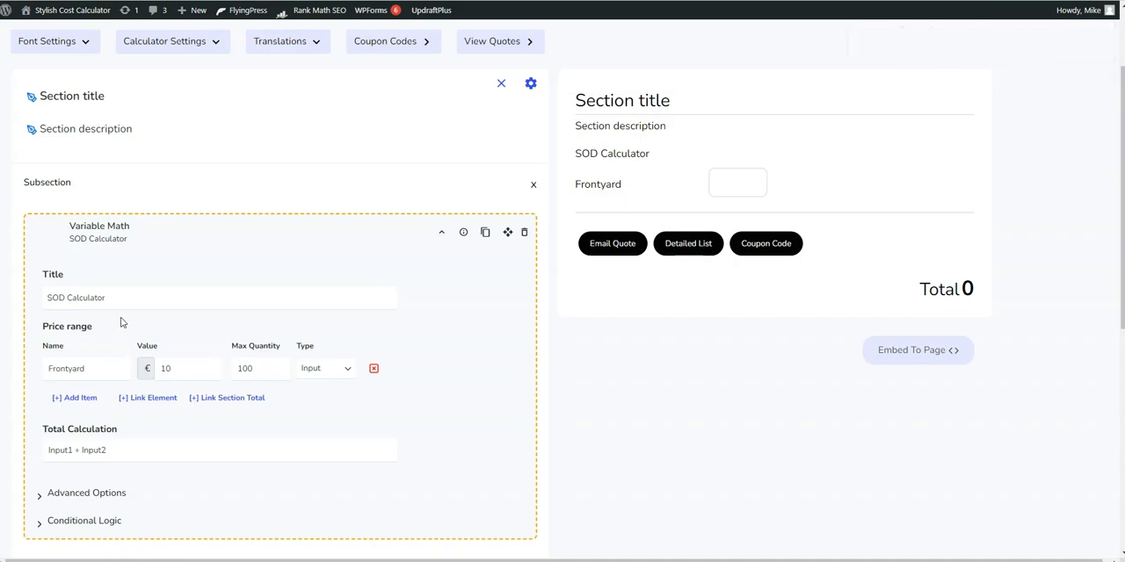
{"action": "type", "text": "Frontyard"}
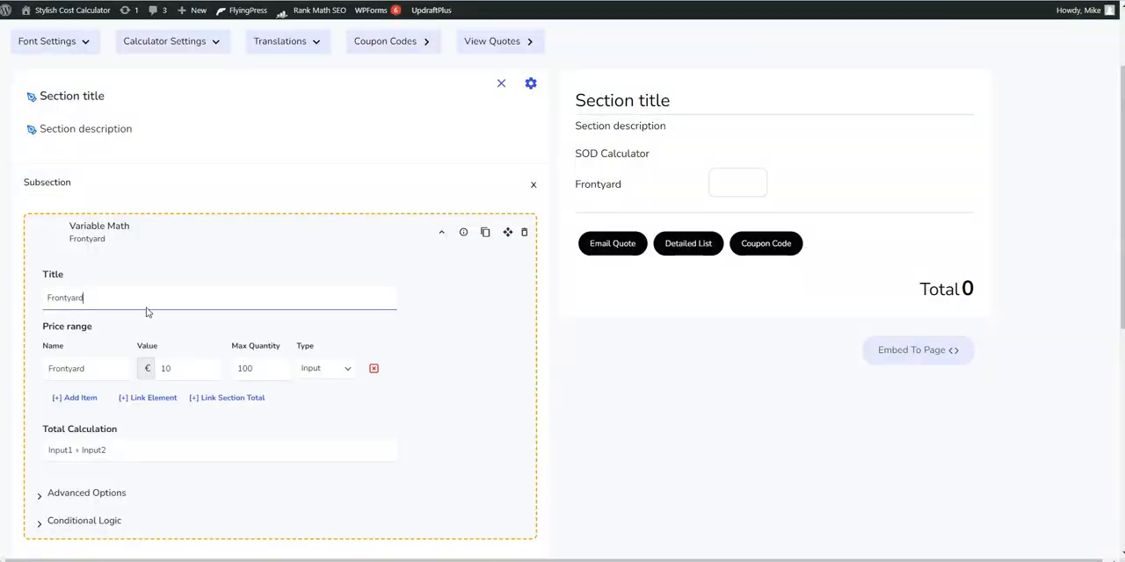
Rename the price item 'FRONT YARD (ft2)' with a value of 10
{"action": "type", "text": "FRONT YARD (ft2)"}
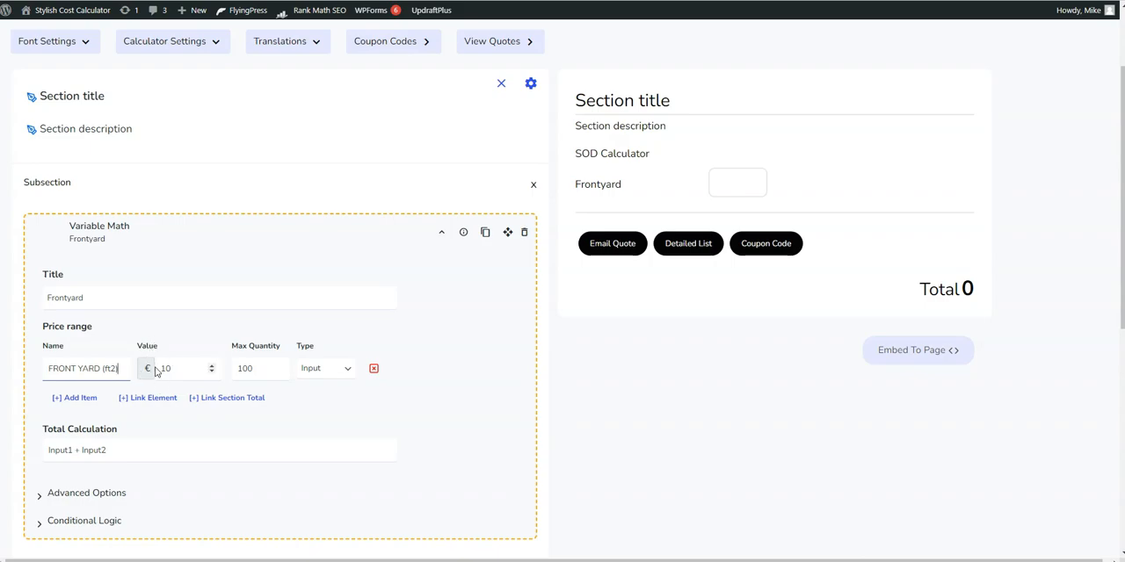
{"action": "mouse_move", "coordinate": [174, 383]}
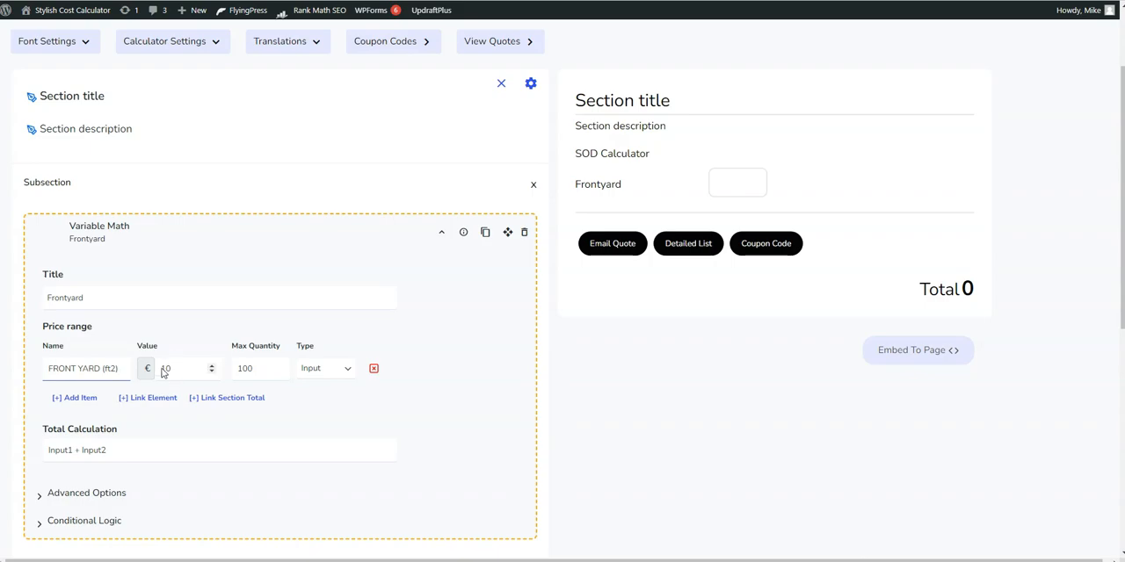
{"action": "type", "text": "10"}
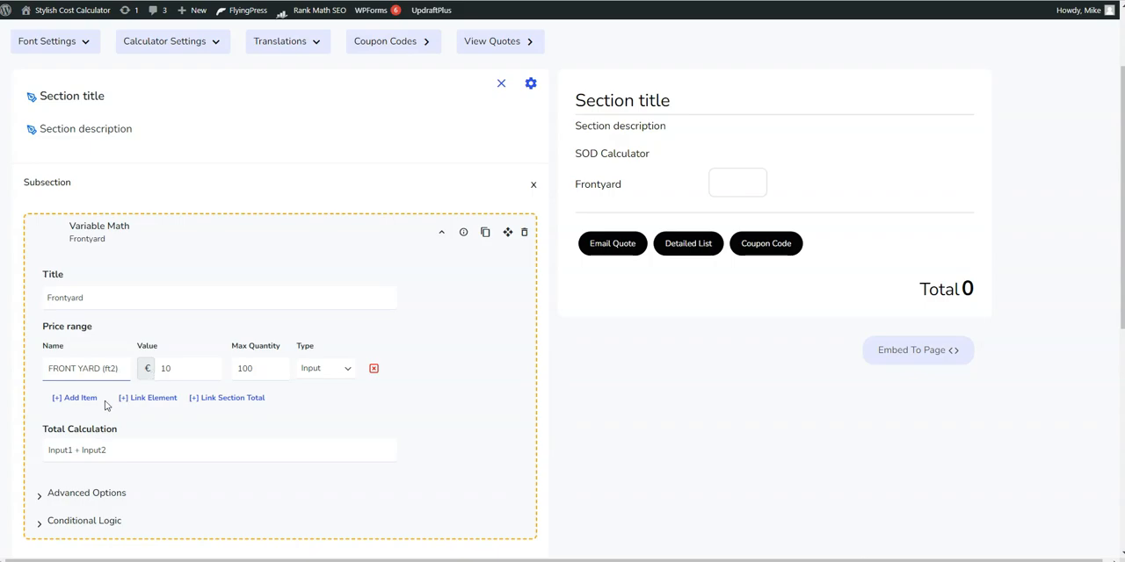
{"action": "mouse_move", "coordinate": [68, 459]}
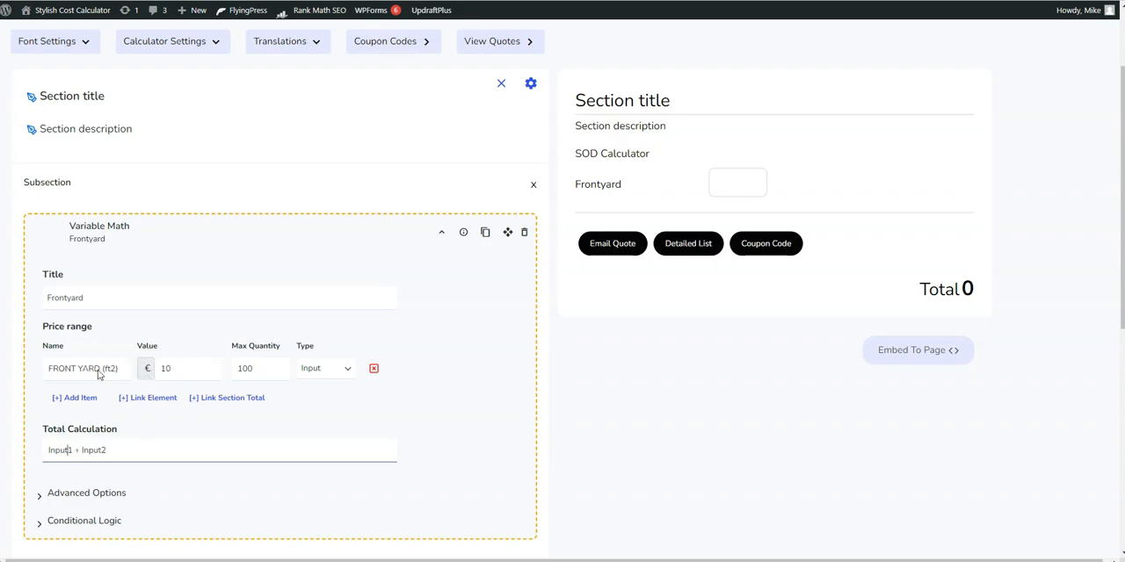
{"action": "mouse_move", "coordinate": [74, 453]}
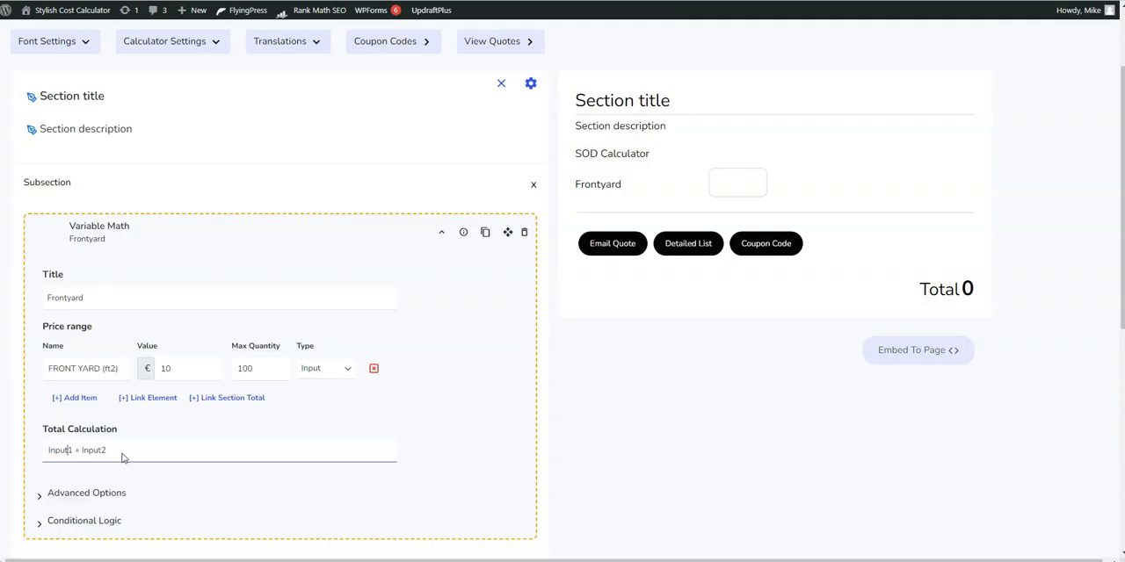
Price FRONT YARD (ft2) at 9.58 and save the calculator
{"action": "left_click", "coordinate": [172, 369]}
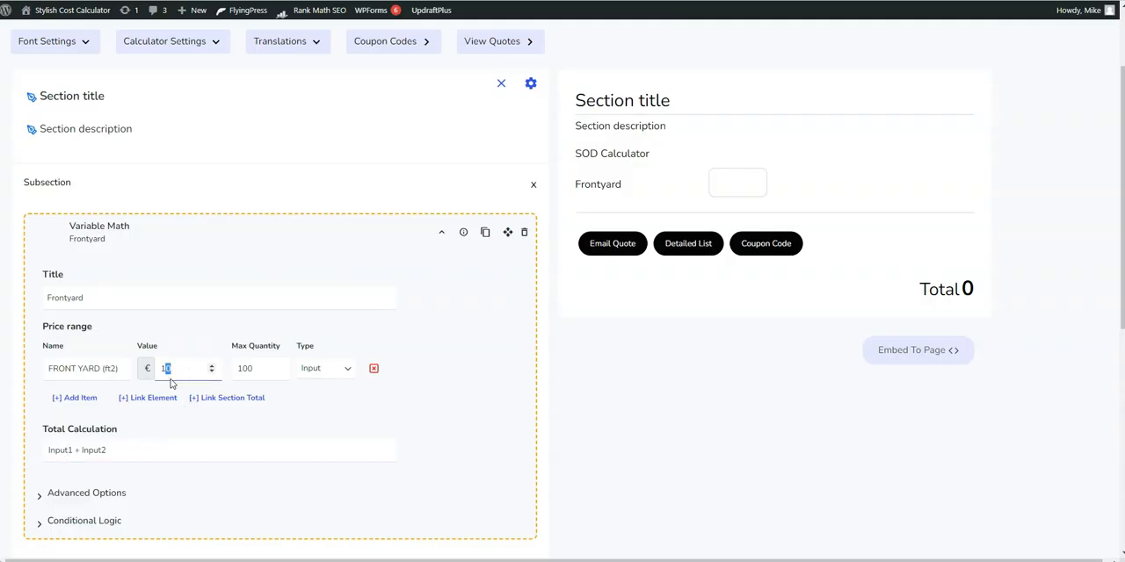
{"action": "type", "text": "9.58"}
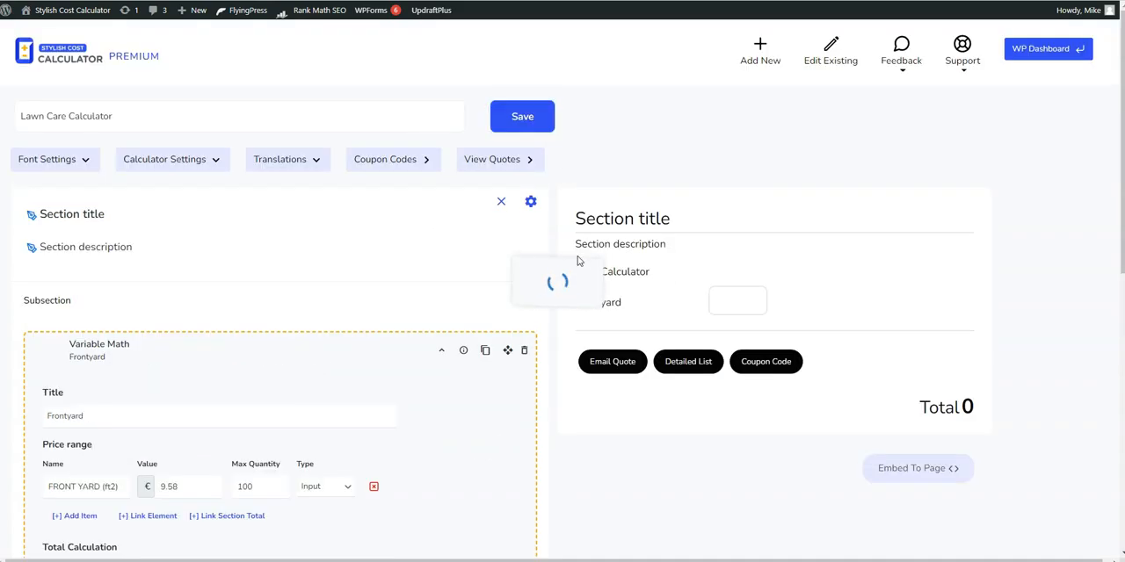
{"action": "left_click", "coordinate": [522, 116]}
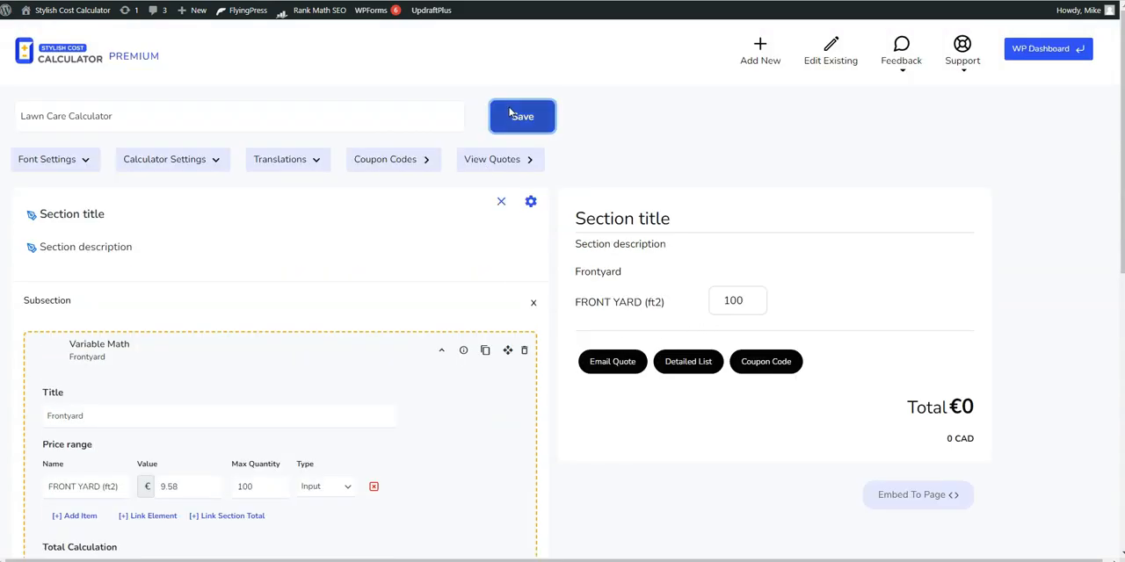
{"action": "left_click", "coordinate": [522, 116]}
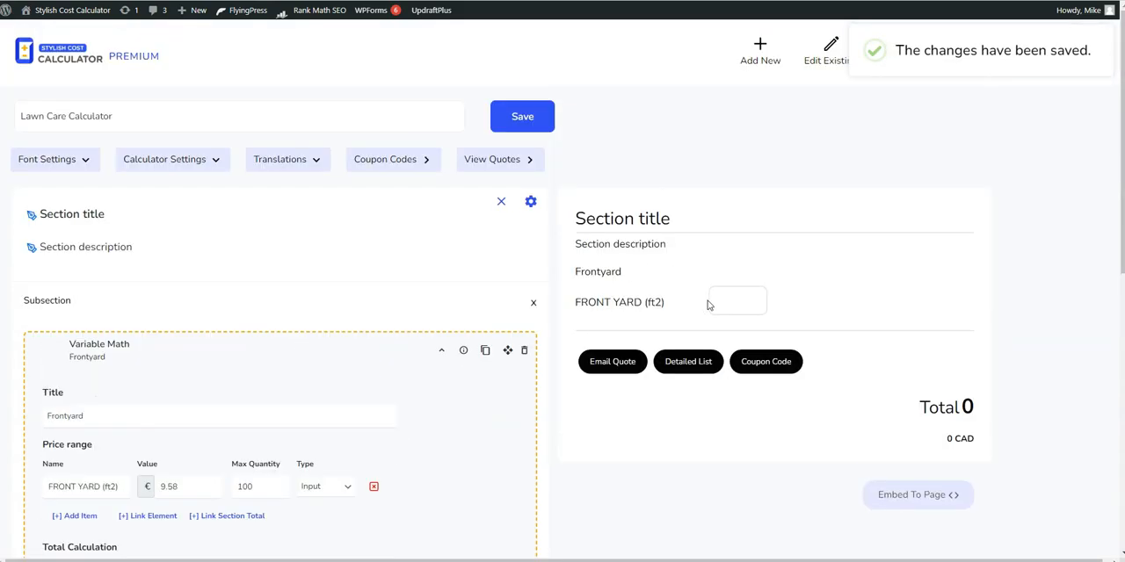
Test 100 ft2 in the preview, confirming a €958 total
{"action": "type", "text": "100"}
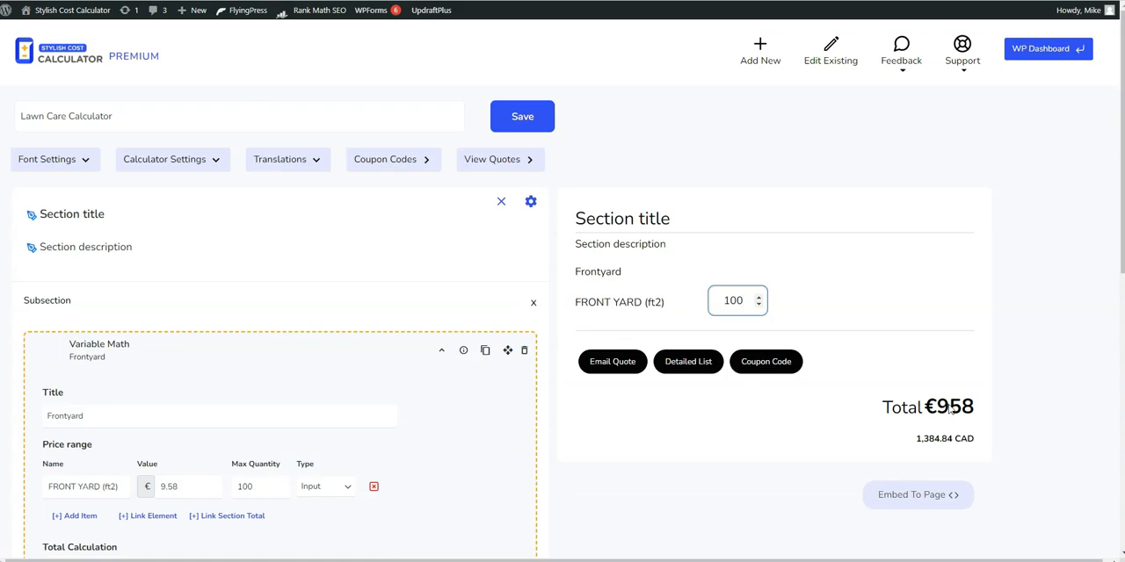
{"action": "scroll", "scroll_direction": "down", "scroll_amount": 3}
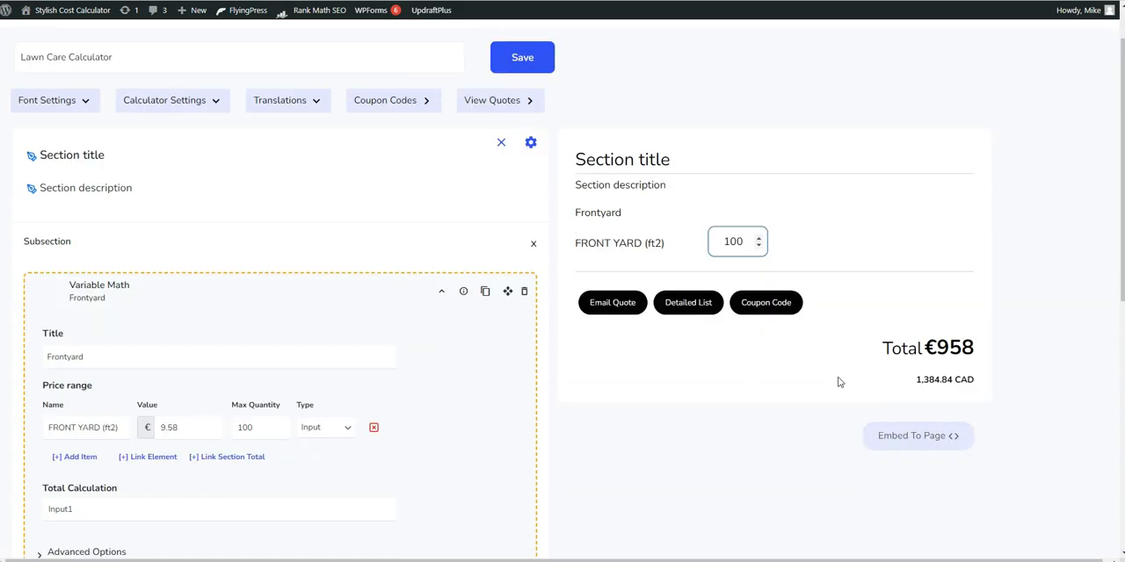
{"action": "left_click", "coordinate": [734, 242]}
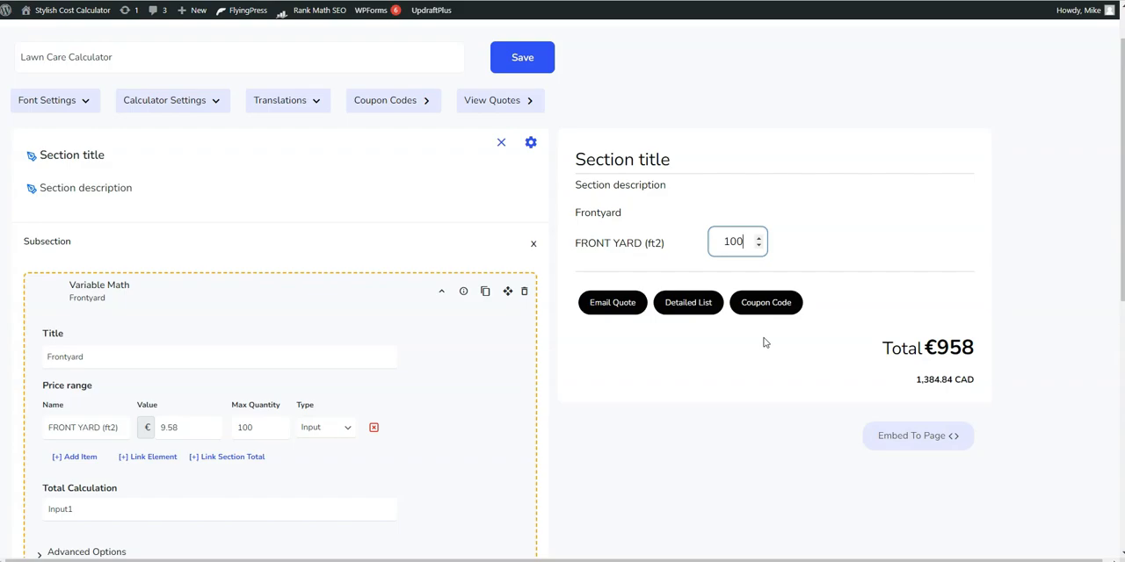
{"action": "scroll", "scroll_direction": "down", "scroll_amount": 3}
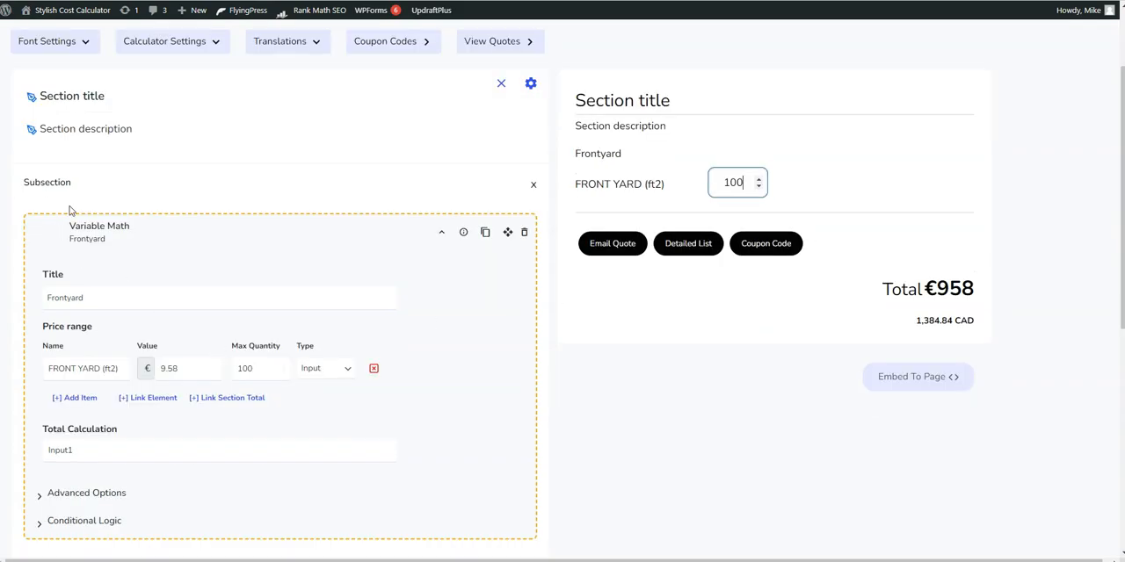
{"action": "scroll", "scroll_direction": "down", "scroll_amount": 3}
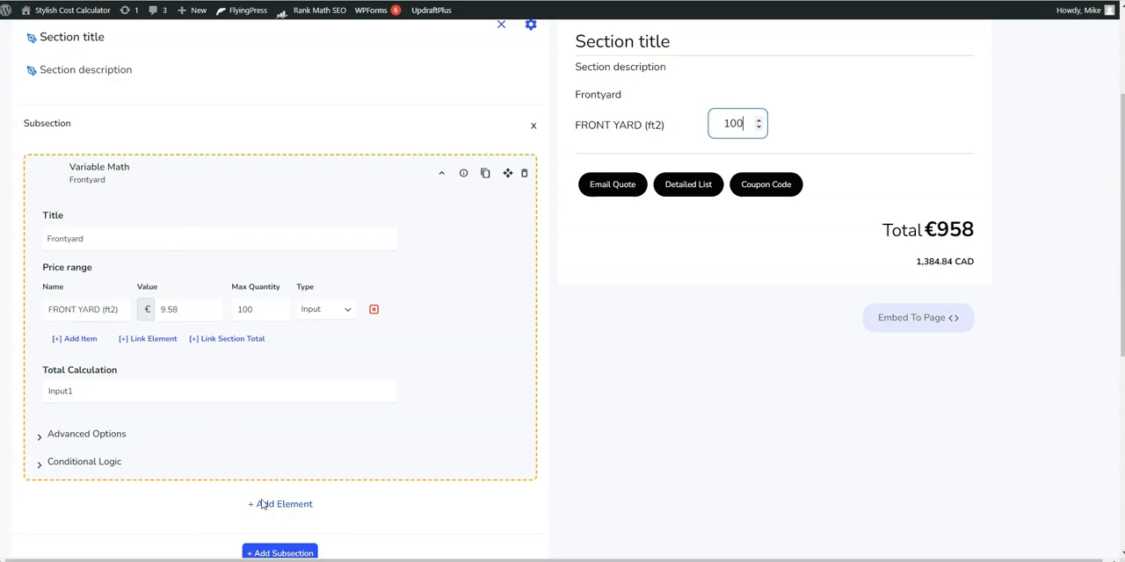
Add a Quantity Input Box titled 'Frontyard (ft2)' priced at 9.58, moving (ft2) from the item name
{"action": "left_click", "coordinate": [280, 502]}
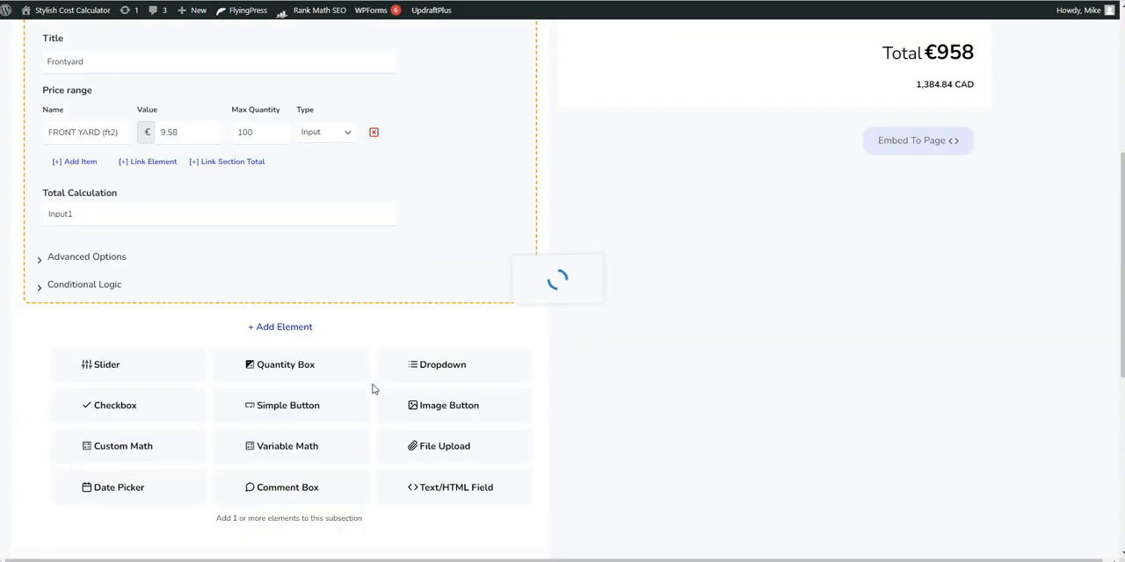
{"action": "left_click", "coordinate": [284, 366]}
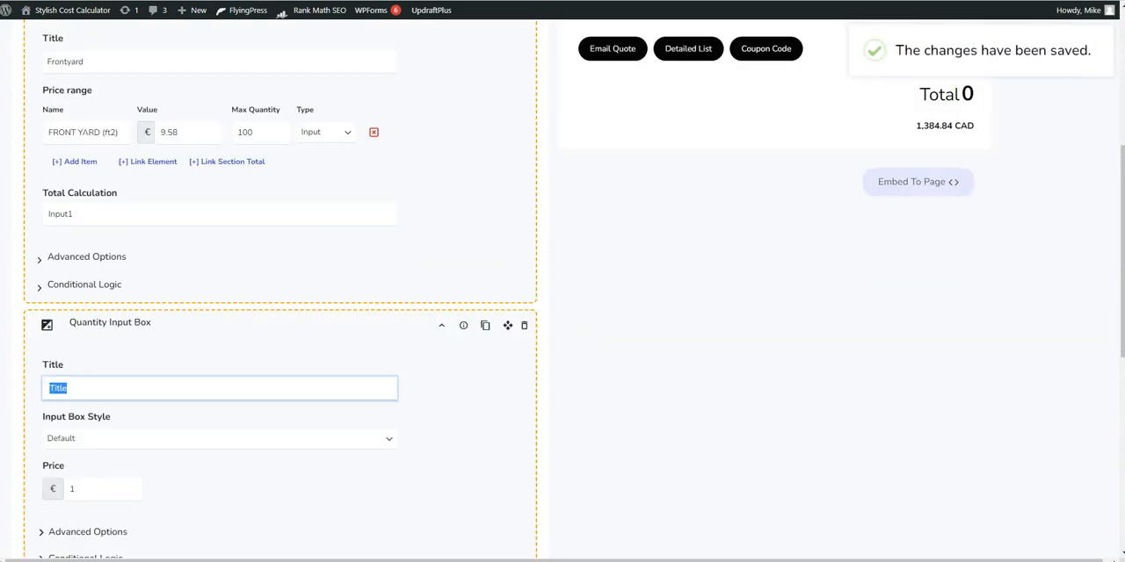
{"action": "type", "text": "Front"}
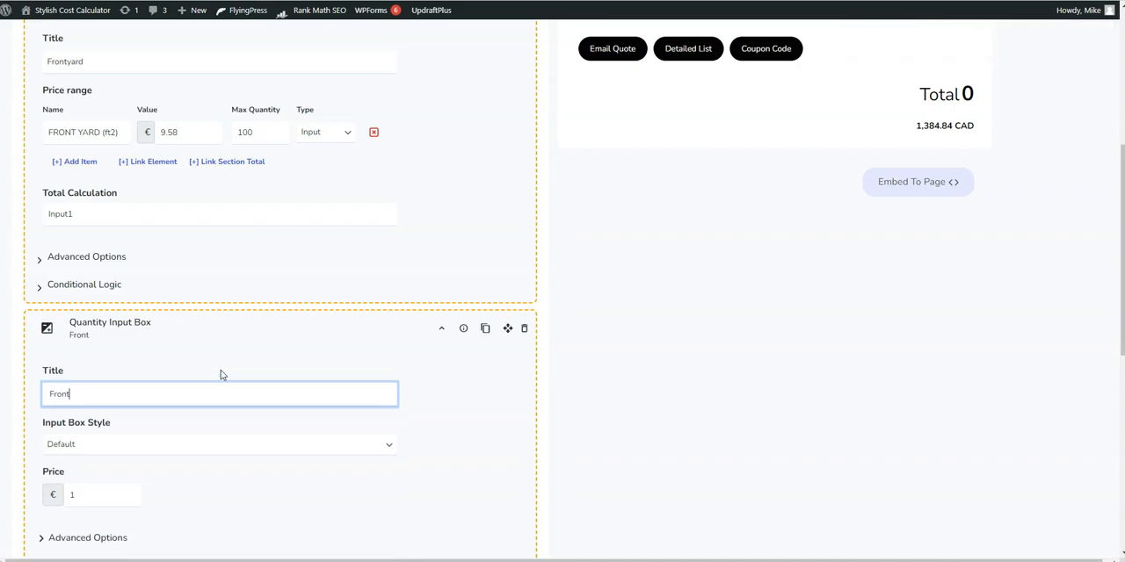
{"action": "type", "text": "yard"}
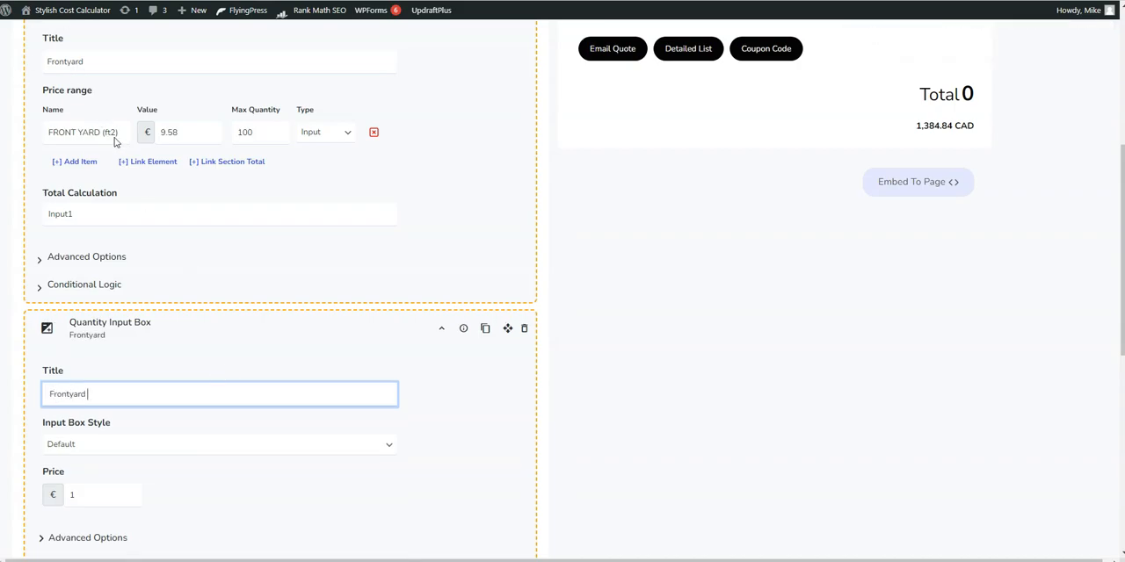
{"action": "double_click", "coordinate": [109, 131]}
{"action": "type", "text": "9.58"}
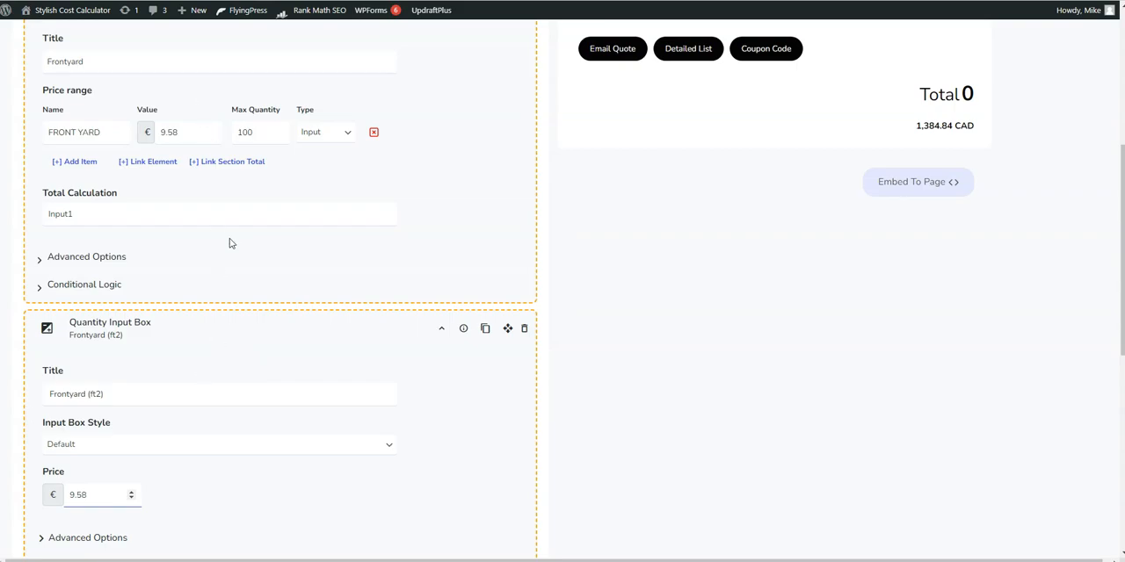
{"action": "scroll", "scroll_direction": "down", "scroll_amount": 3}
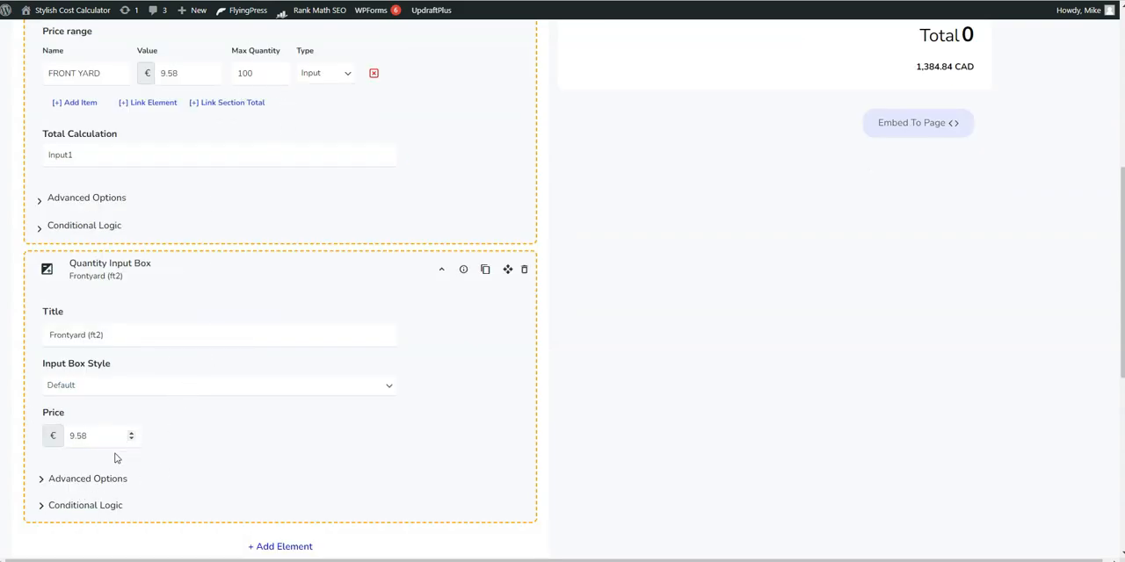
Set the quantity box's maximum value to 90 under Advanced Options
{"action": "left_click", "coordinate": [88, 478]}
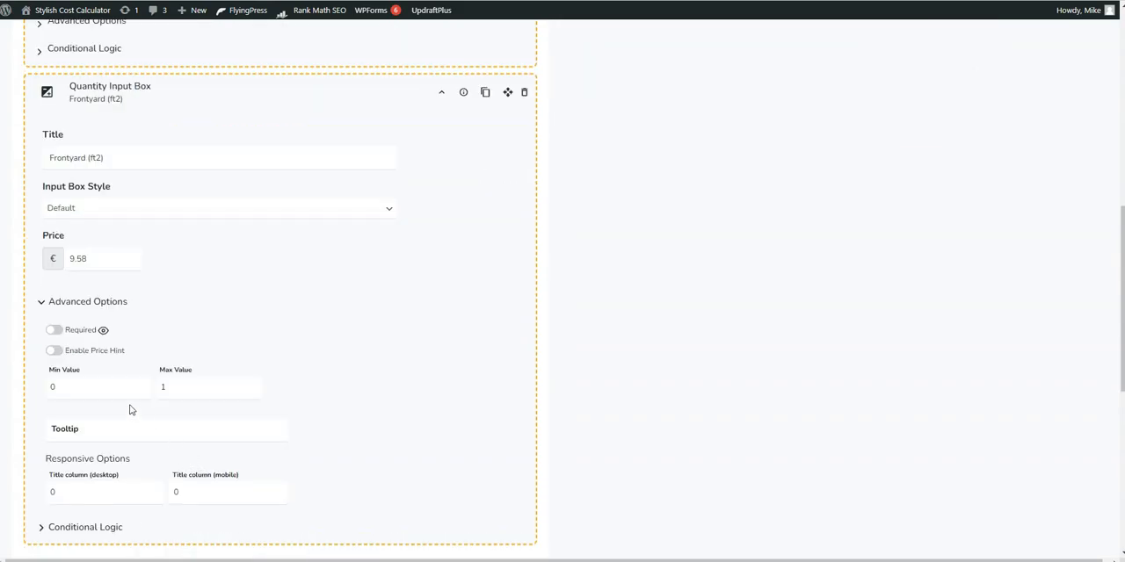
{"action": "mouse_move", "coordinate": [95, 308]}
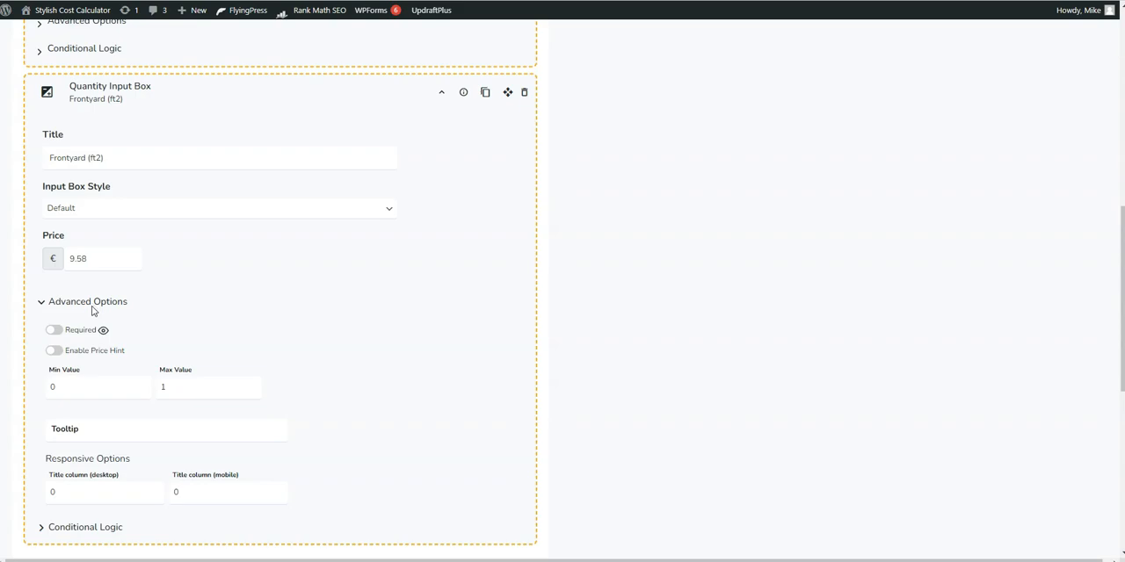
{"action": "mouse_move", "coordinate": [197, 378]}
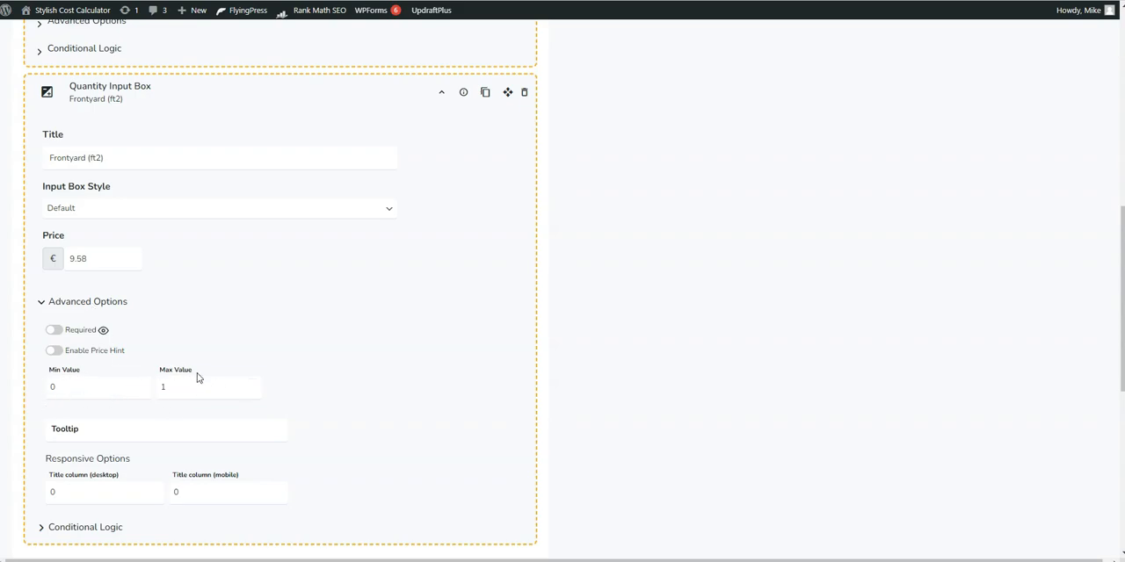
{"action": "left_click", "coordinate": [207, 386]}
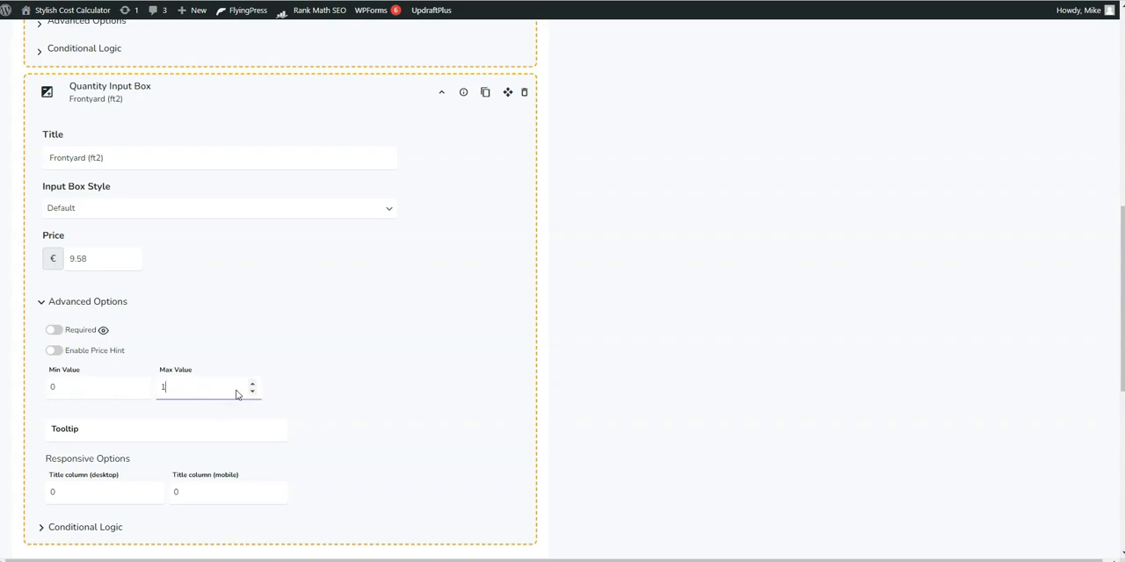
{"action": "type", "text": "90"}
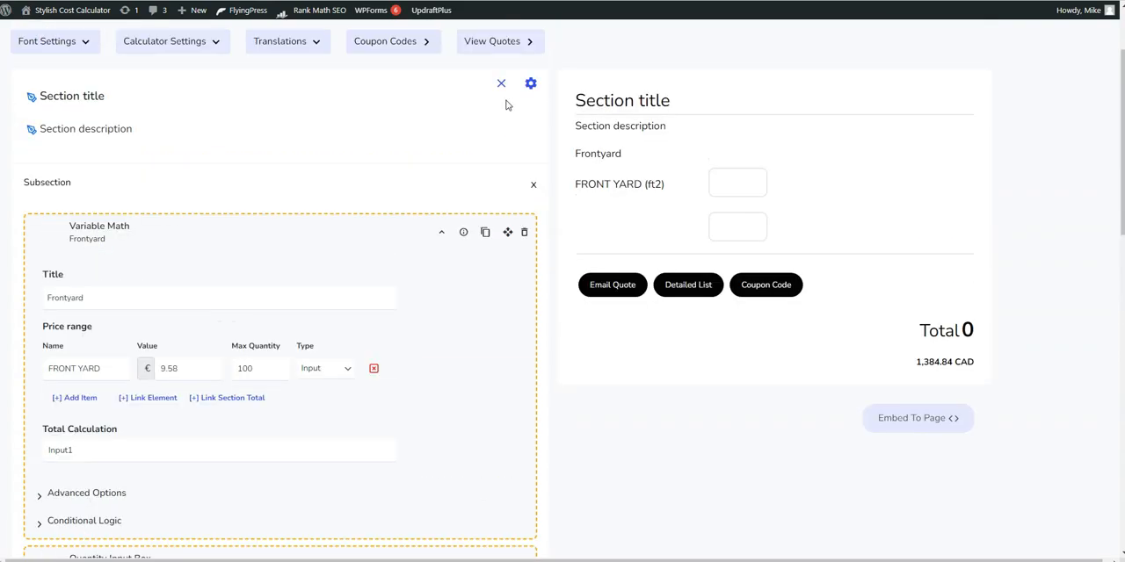
Enter 100 in the Frontyard (ft2) preview box for €958 and review the detailed quote
{"action": "left_click", "coordinate": [522, 57]}
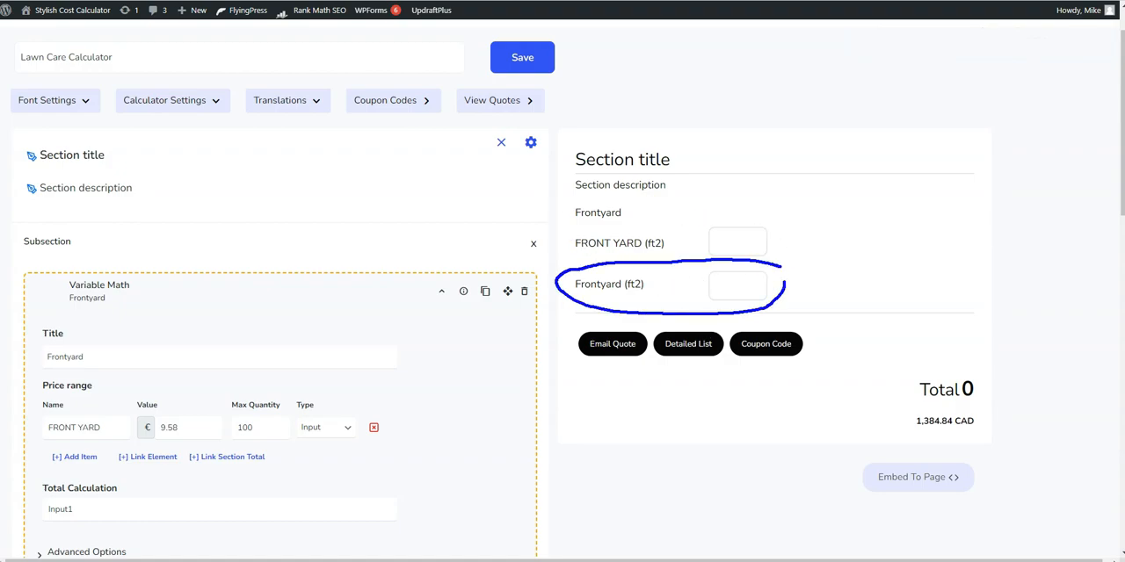
{"action": "type", "text": "10"}
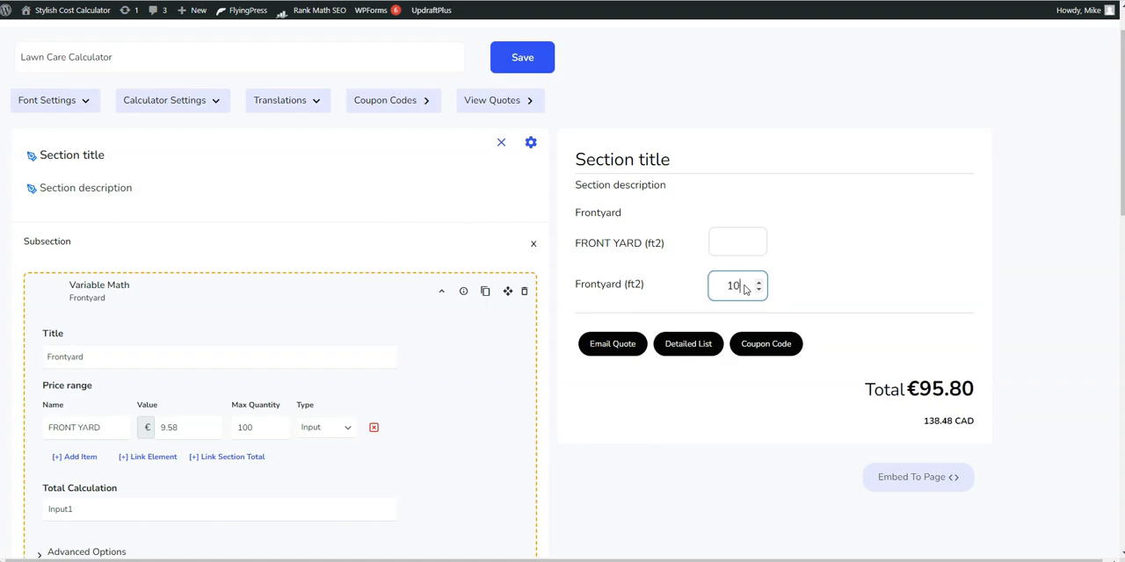
{"action": "type", "text": "100"}
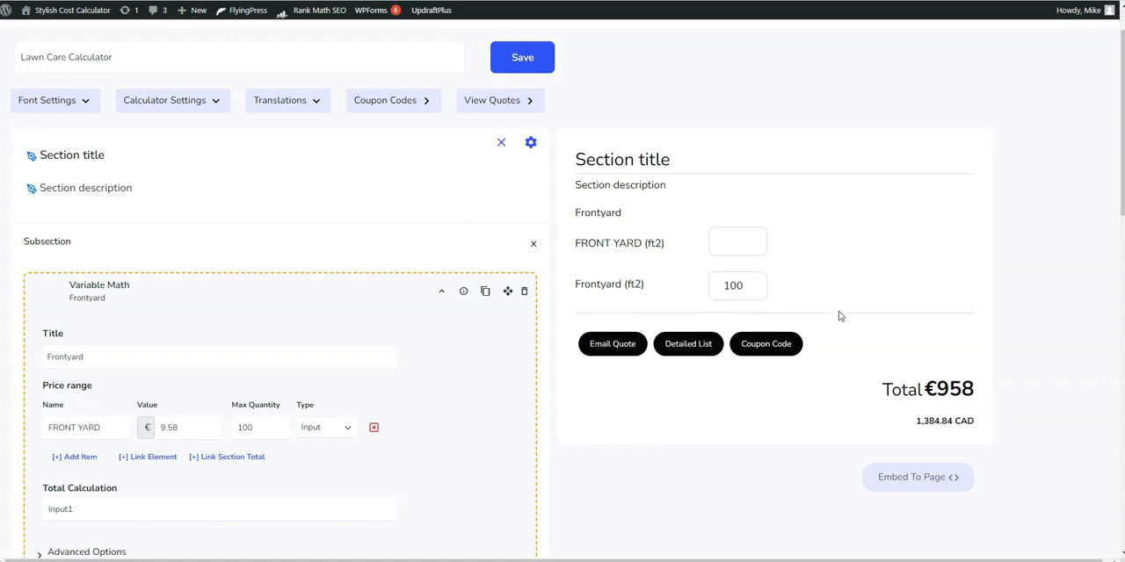
{"action": "mouse_move", "coordinate": [784, 334]}
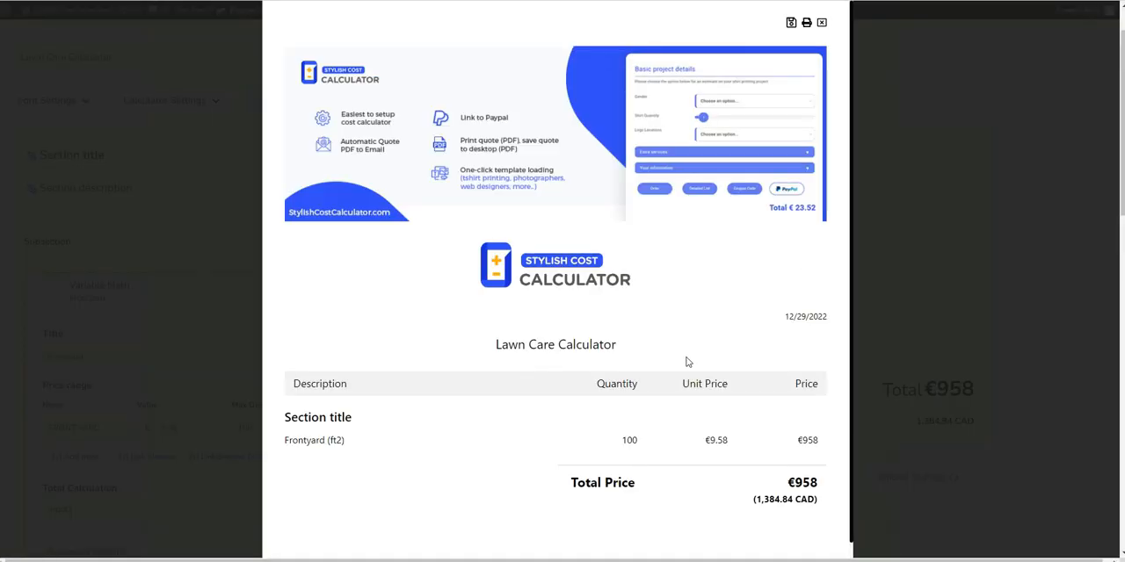
{"action": "mouse_move", "coordinate": [619, 450]}
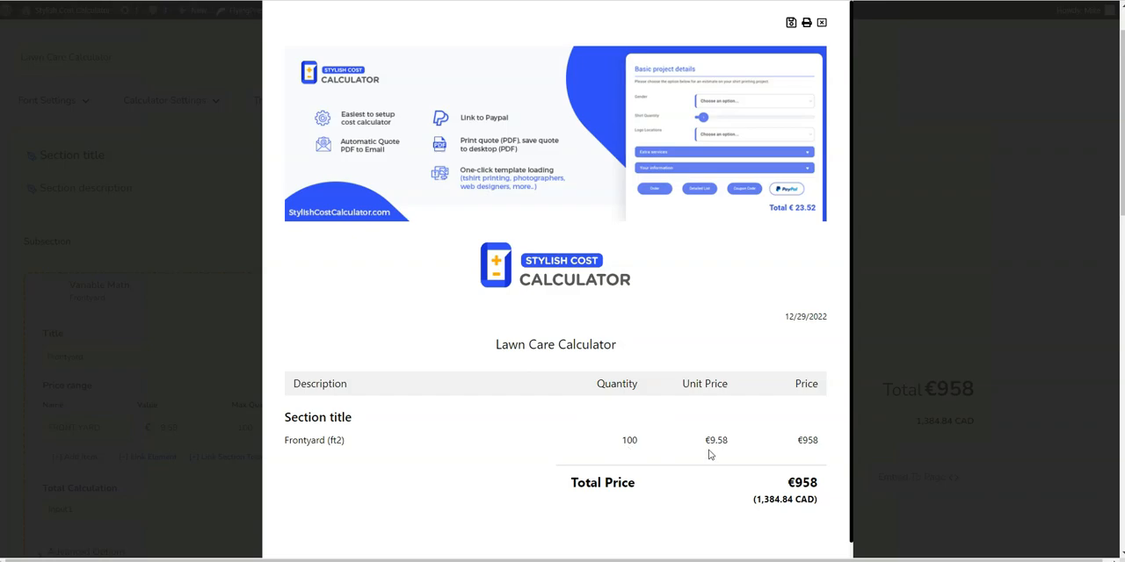
{"action": "mouse_move", "coordinate": [745, 468]}
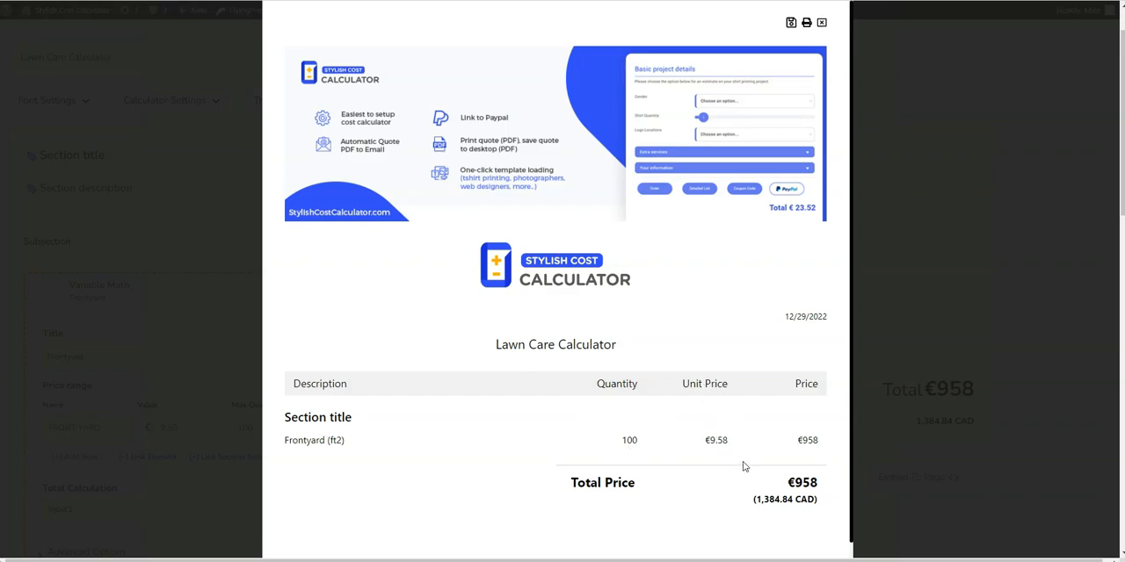
{"action": "double_click", "coordinate": [807, 439]}
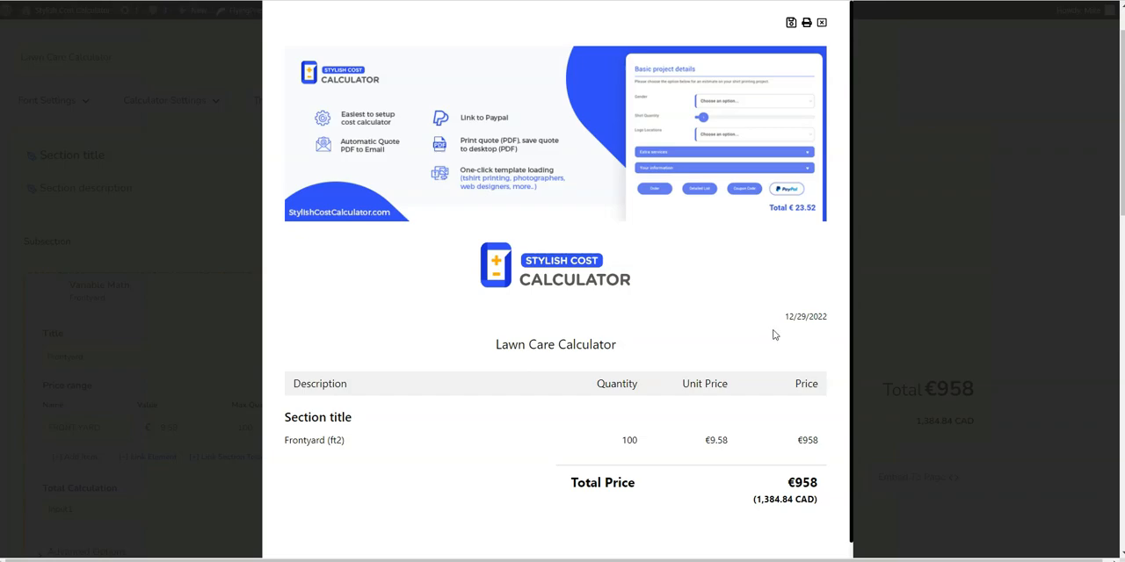
{"action": "mouse_move", "coordinate": [812, 332]}
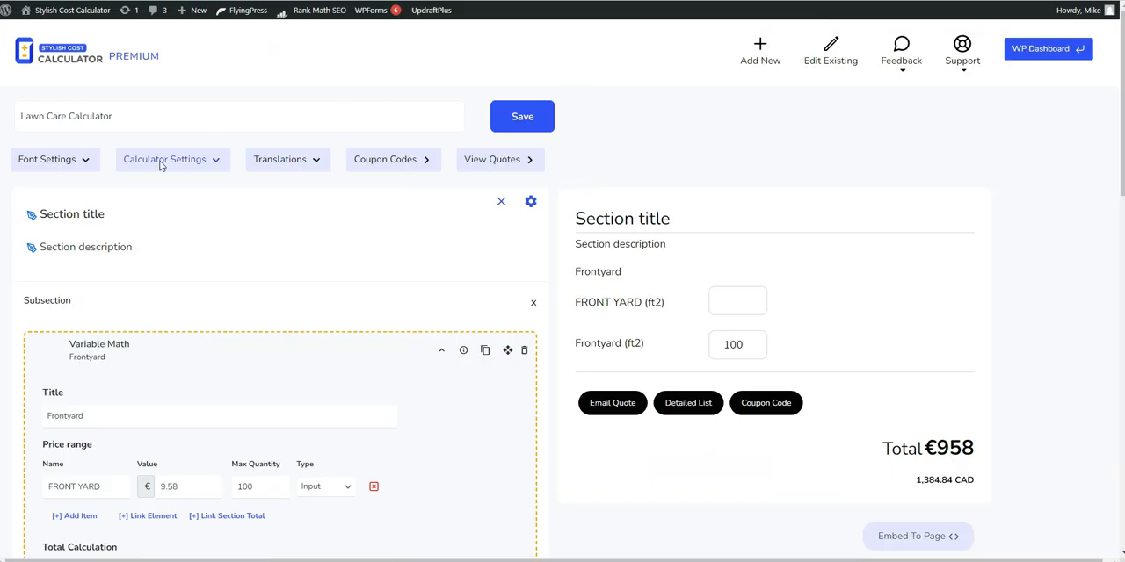
{"action": "left_click", "coordinate": [165, 159]}
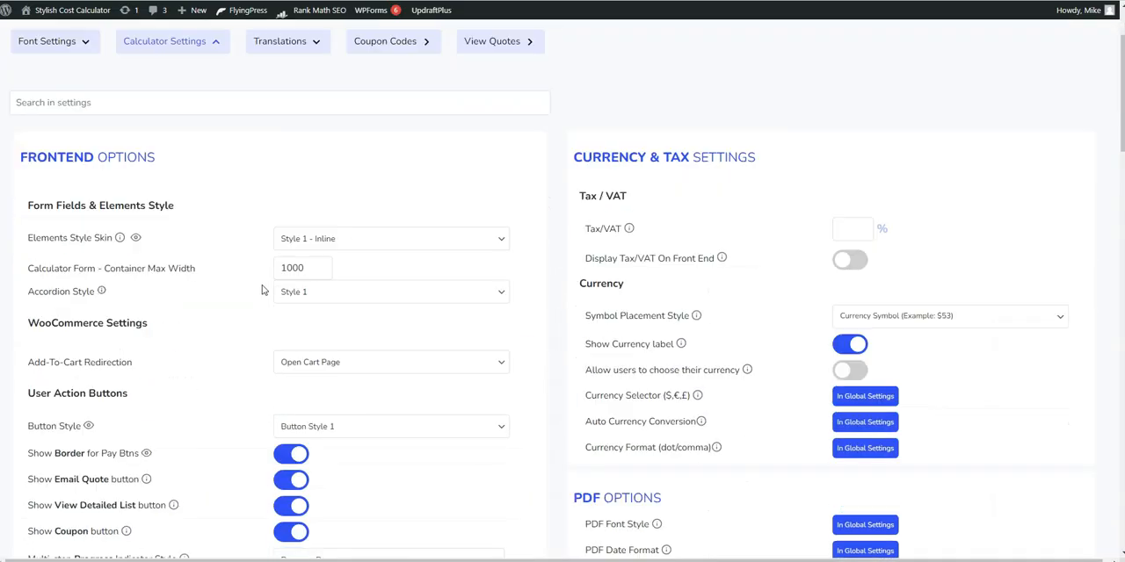
{"action": "scroll", "scroll_direction": "down", "scroll_amount": 3}
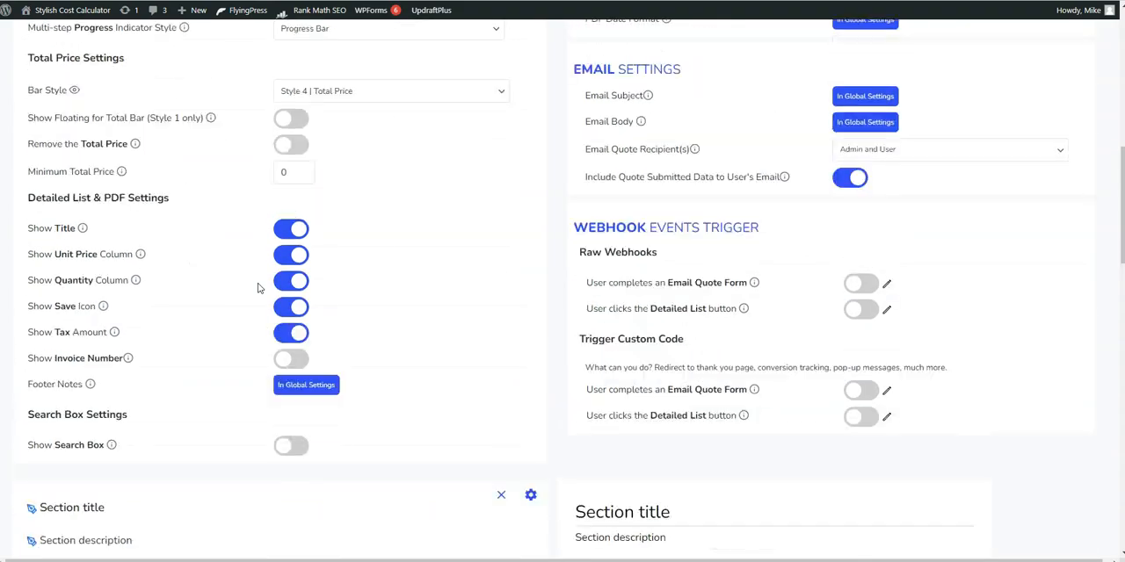
{"action": "scroll", "scroll_direction": "up", "scroll_amount": 3}
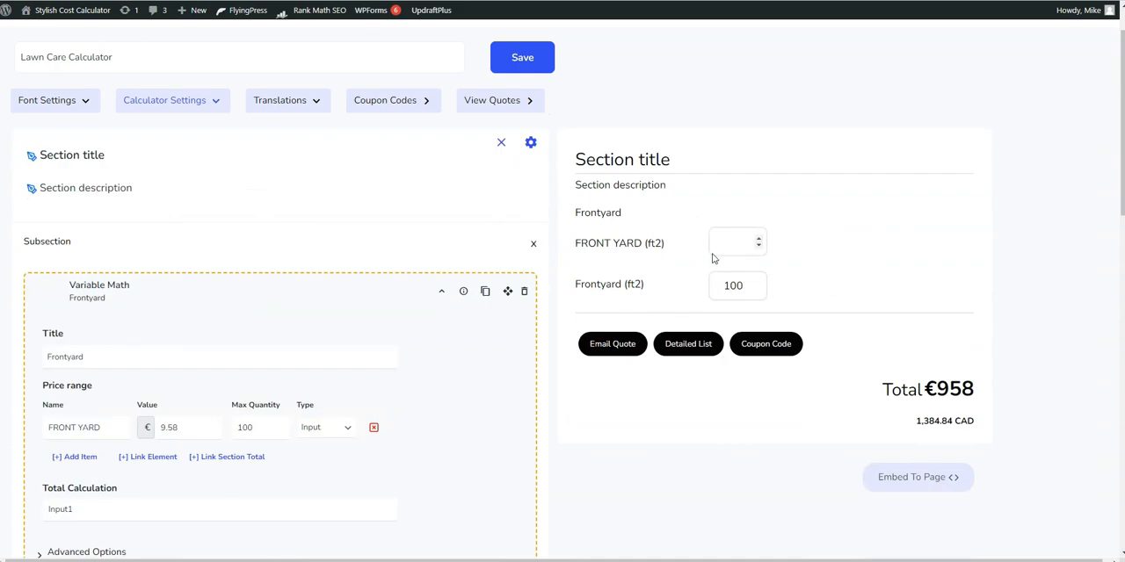
Enter 100 in the FRONT YARD (ft2) preview field and review the detailed quote totalling €1,916
{"action": "left_click", "coordinate": [736, 243]}
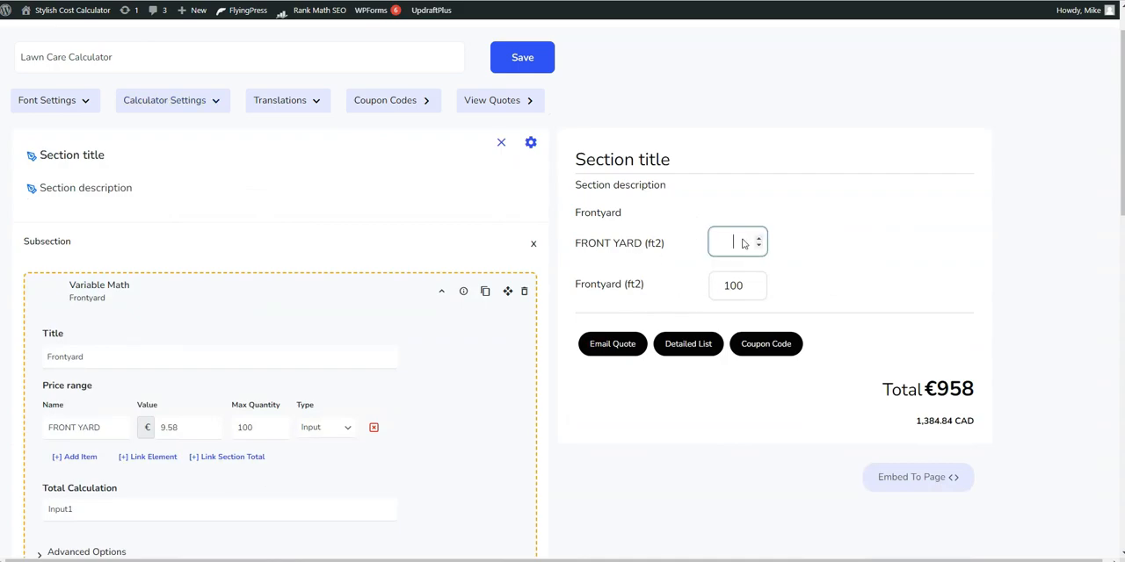
{"action": "type", "text": "100"}
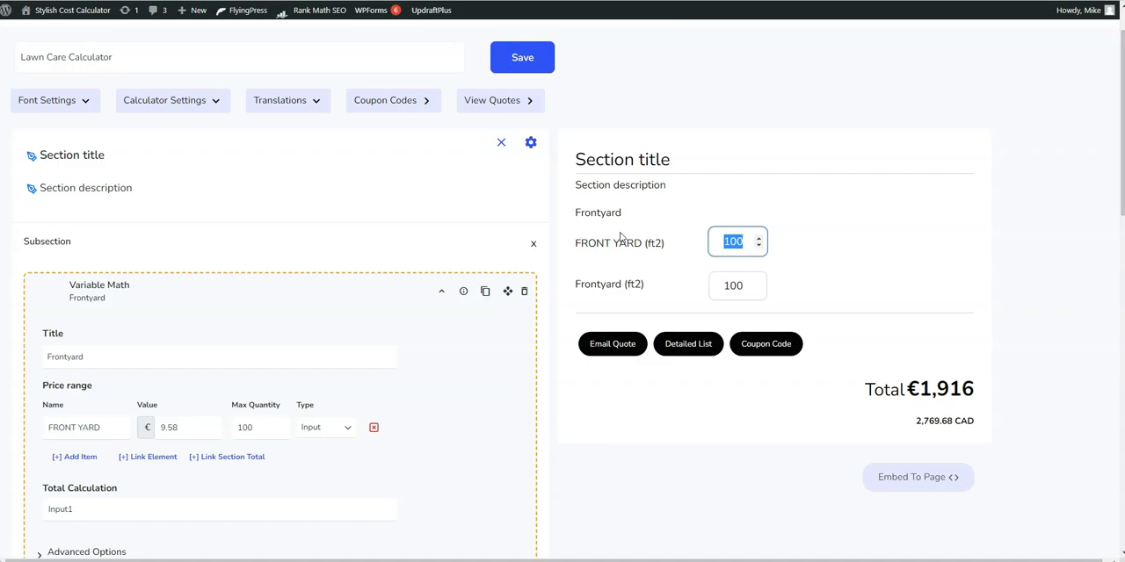
{"action": "left_click", "coordinate": [687, 345]}
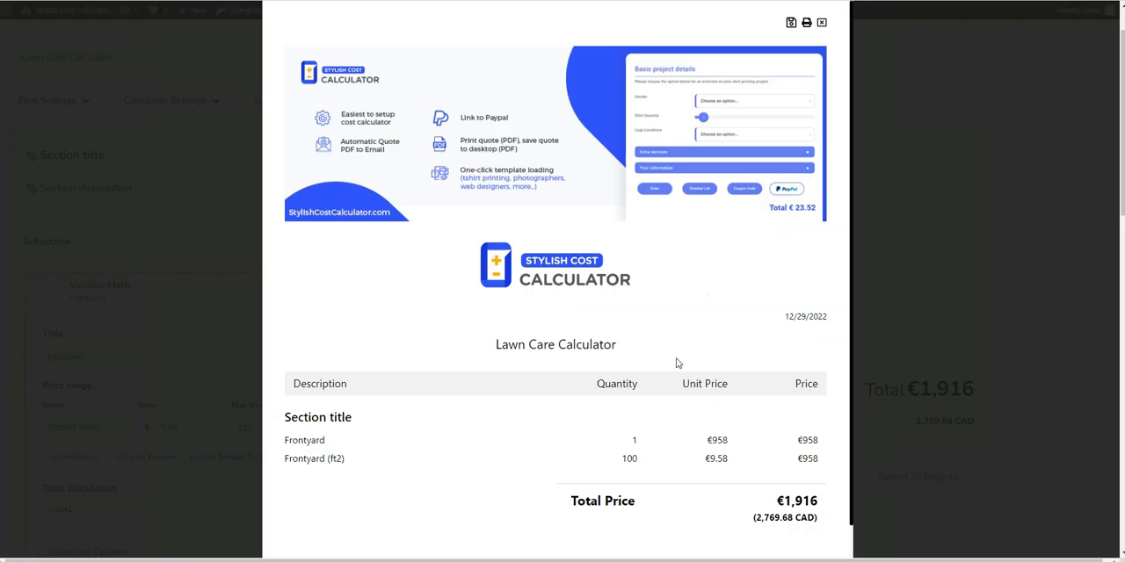
{"action": "mouse_move", "coordinate": [316, 450]}
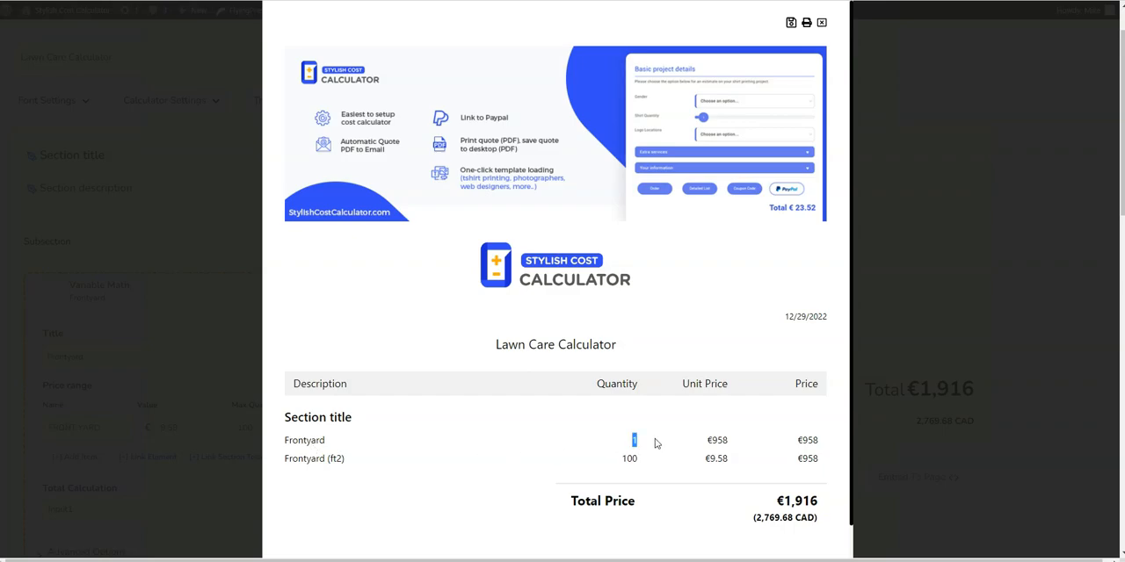
{"action": "mouse_move", "coordinate": [591, 453]}
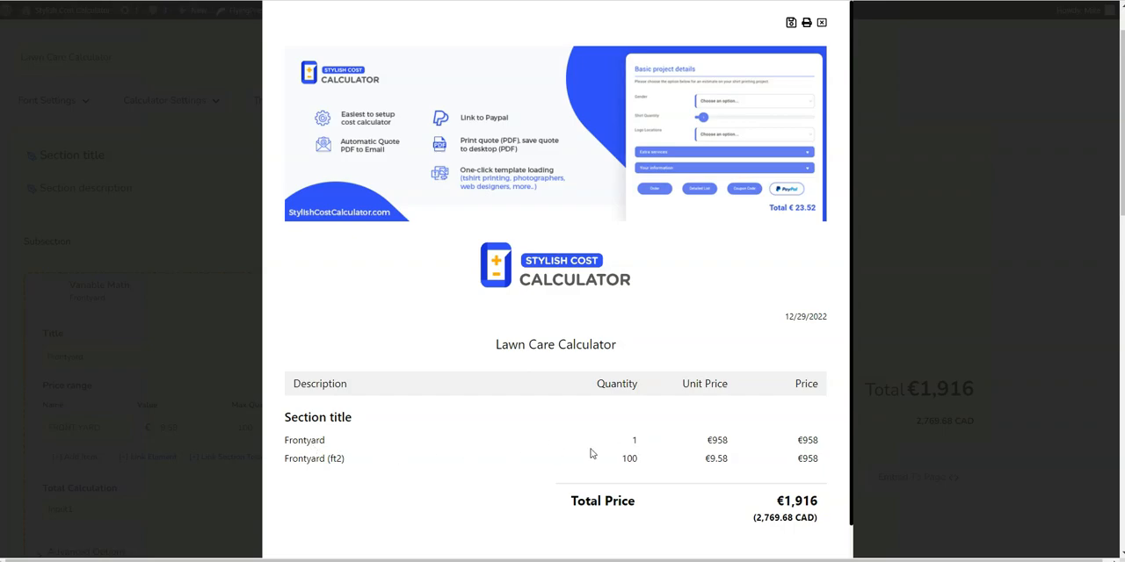
{"action": "mouse_move", "coordinate": [650, 445]}
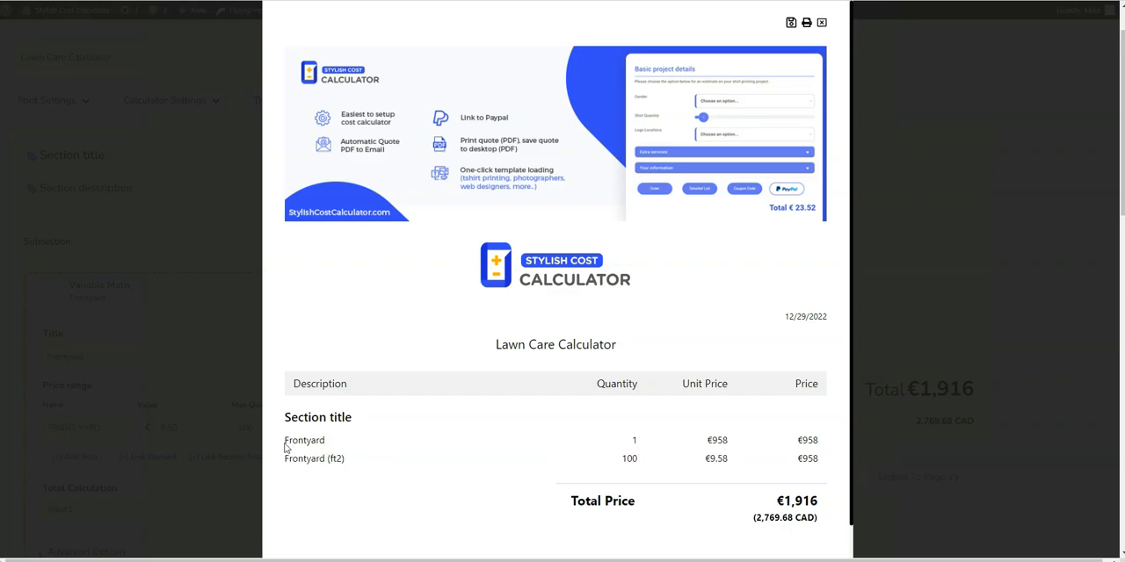
{"action": "mouse_move", "coordinate": [323, 446]}
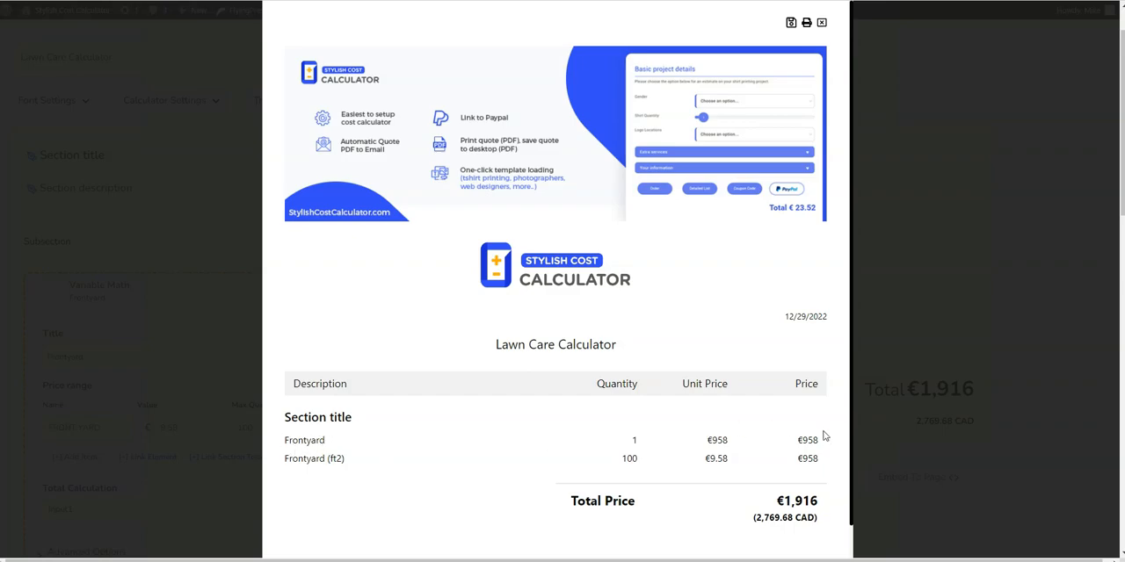
{"action": "mouse_move", "coordinate": [804, 418]}
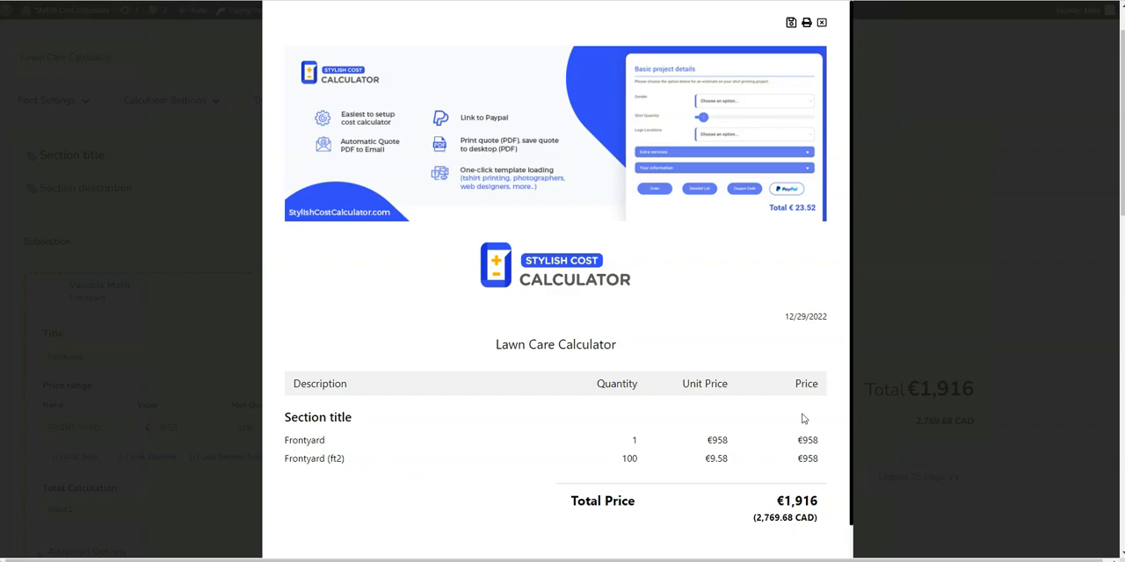
{"action": "left_click", "coordinate": [822, 21]}
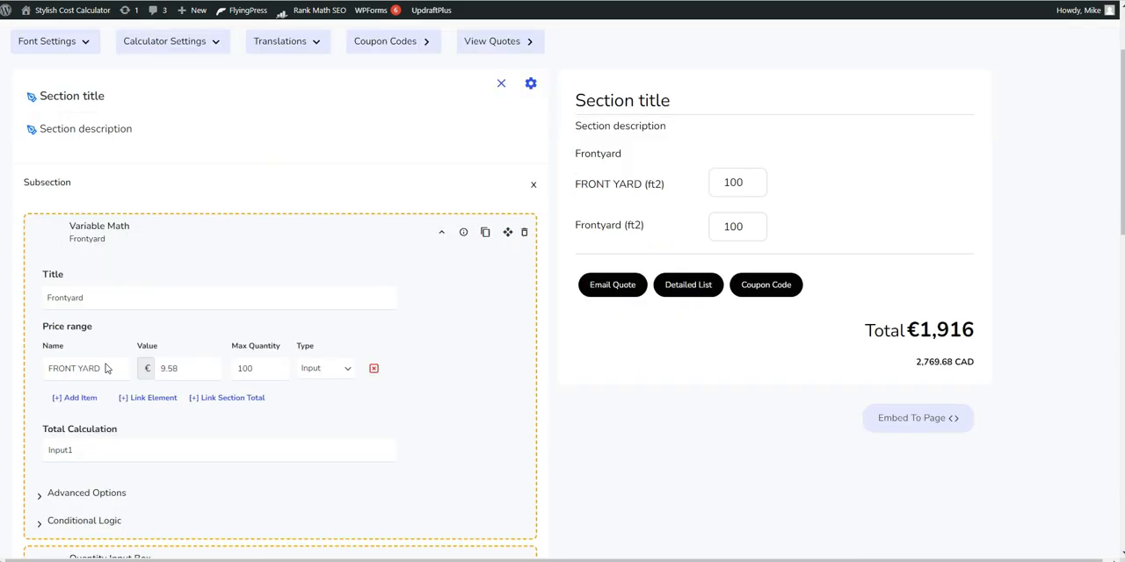
Rename the first price-range item to Length and add a second item named Width
{"action": "scroll", "scroll_direction": "down", "scroll_amount": 3}
{"action": "type", "text": "L"}
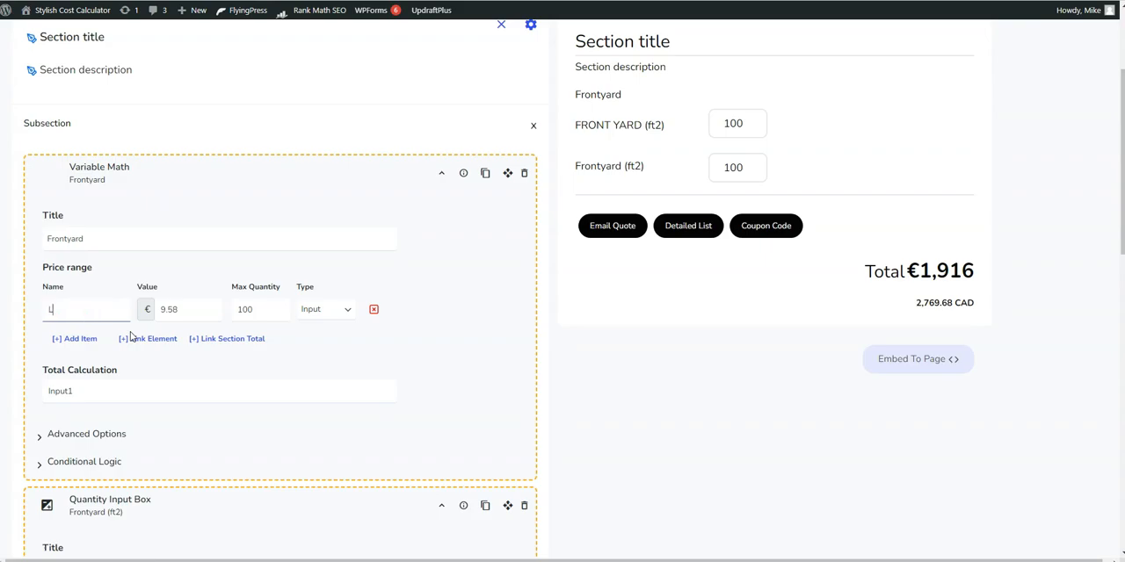
{"action": "type", "text": "ength"}
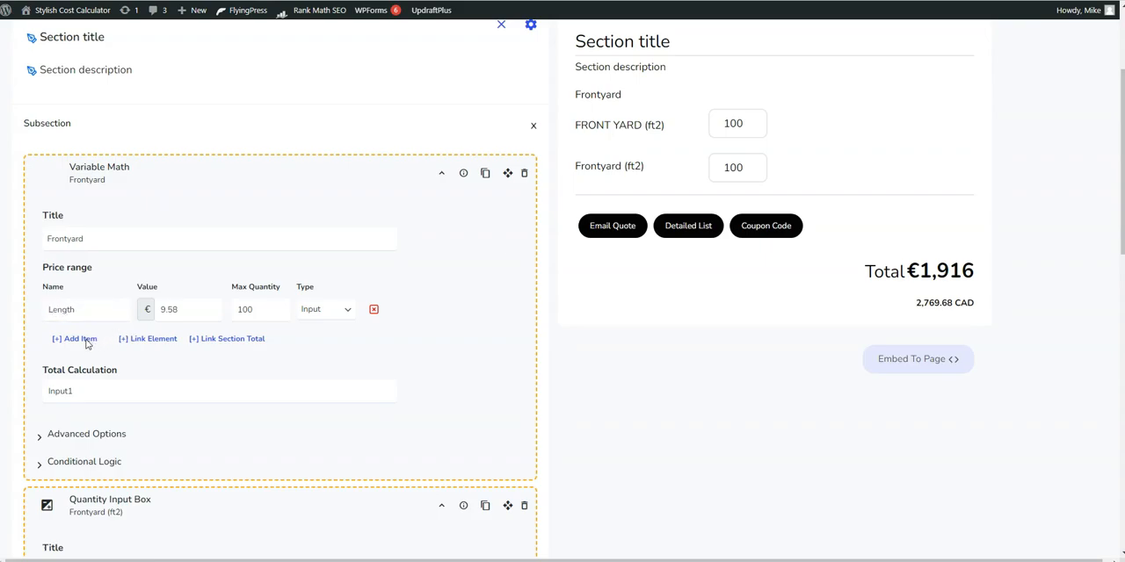
{"action": "left_click", "coordinate": [73, 338]}
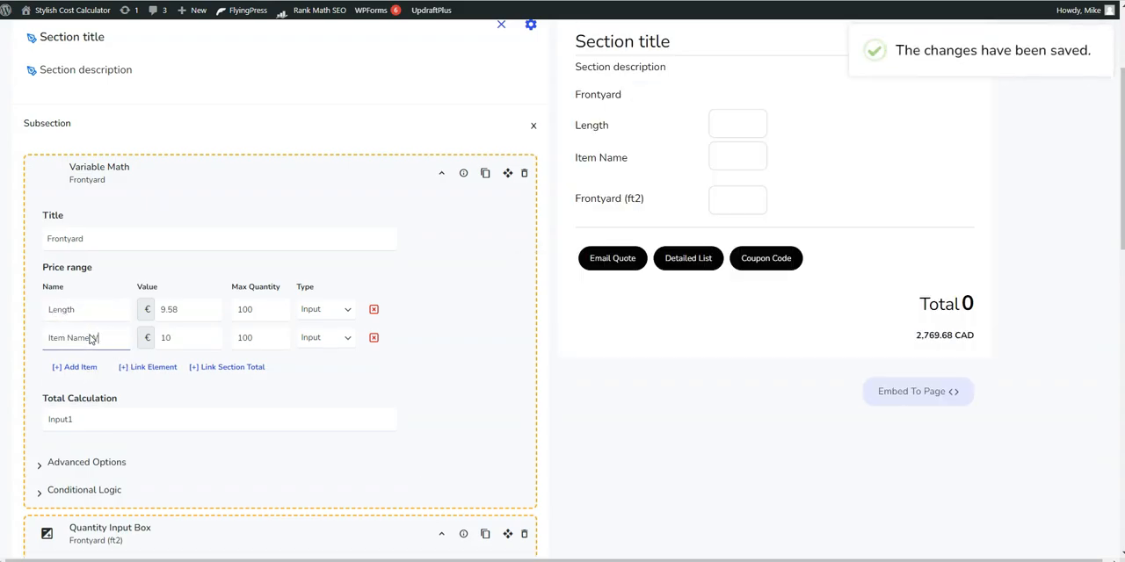
{"action": "type", "text": "Width"}
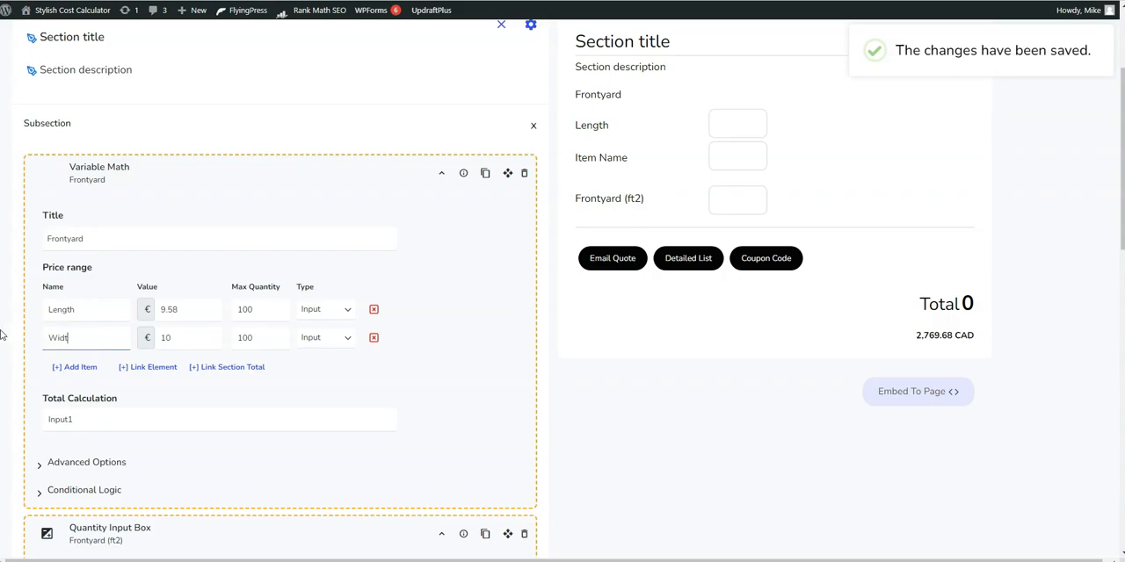
Set both item values to 1 and the maximum quantity to 9000
{"action": "left_click", "coordinate": [185, 309]}
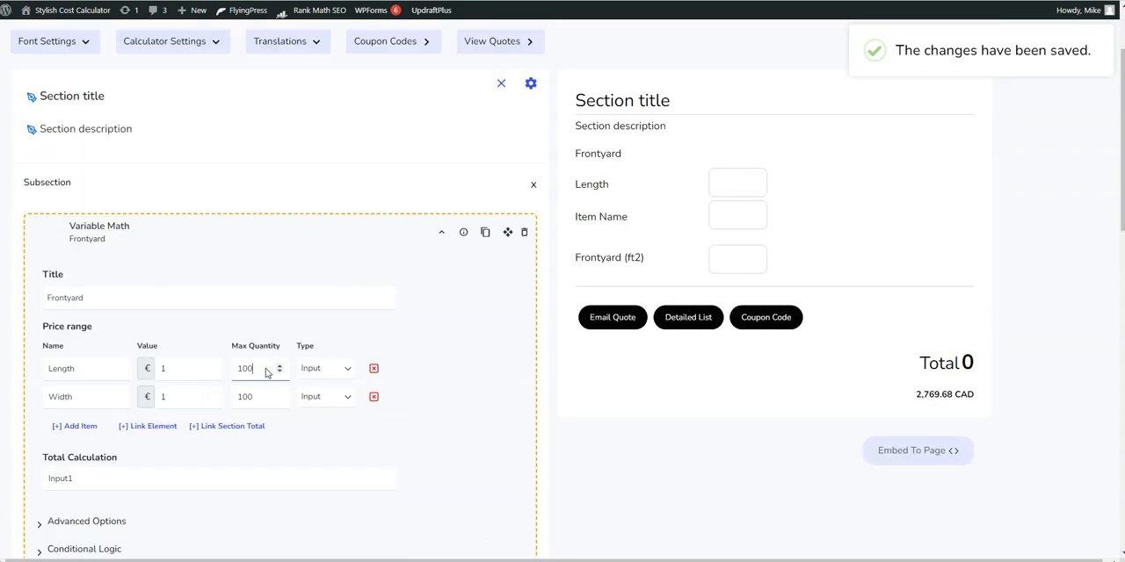
{"action": "triple_click", "coordinate": [244, 369]}
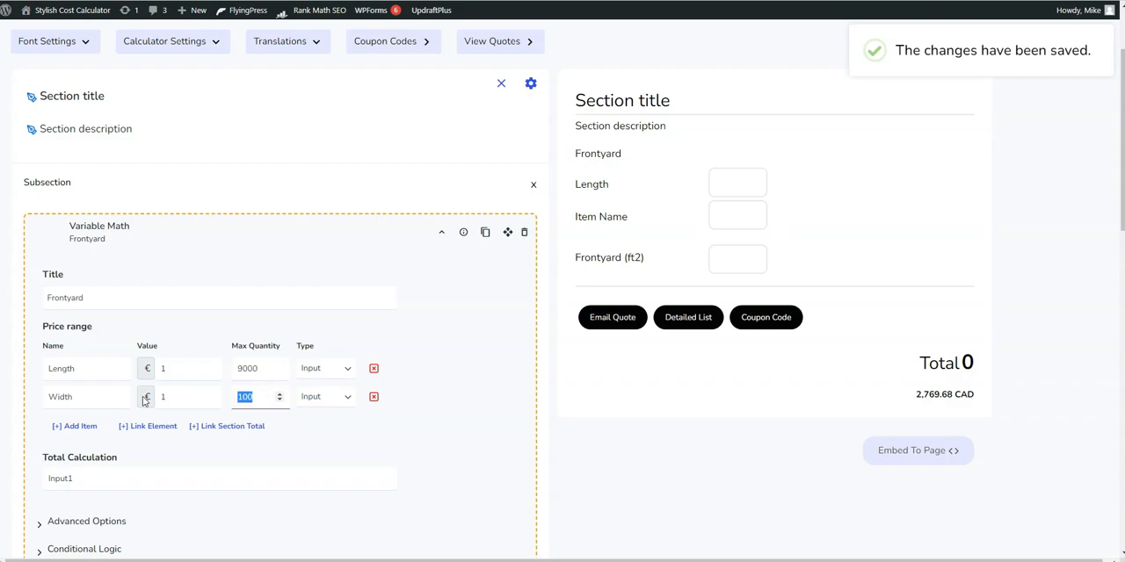
{"action": "type", "text": "9000"}
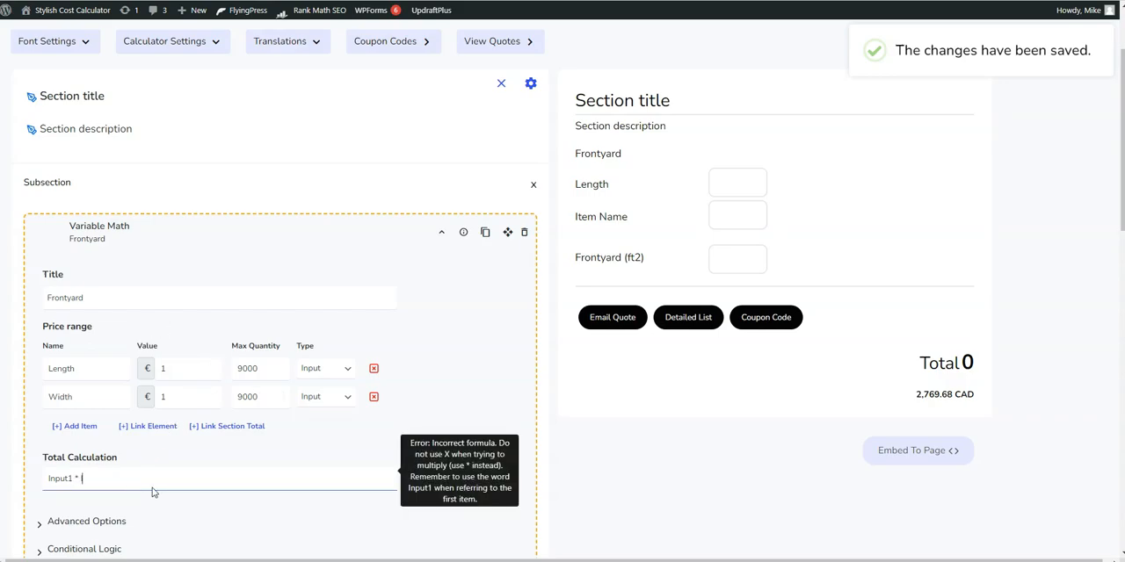
Write the Frontyard total formula as (Input1 * Input2) * 9.58
{"action": "type", "text": "Input2"}
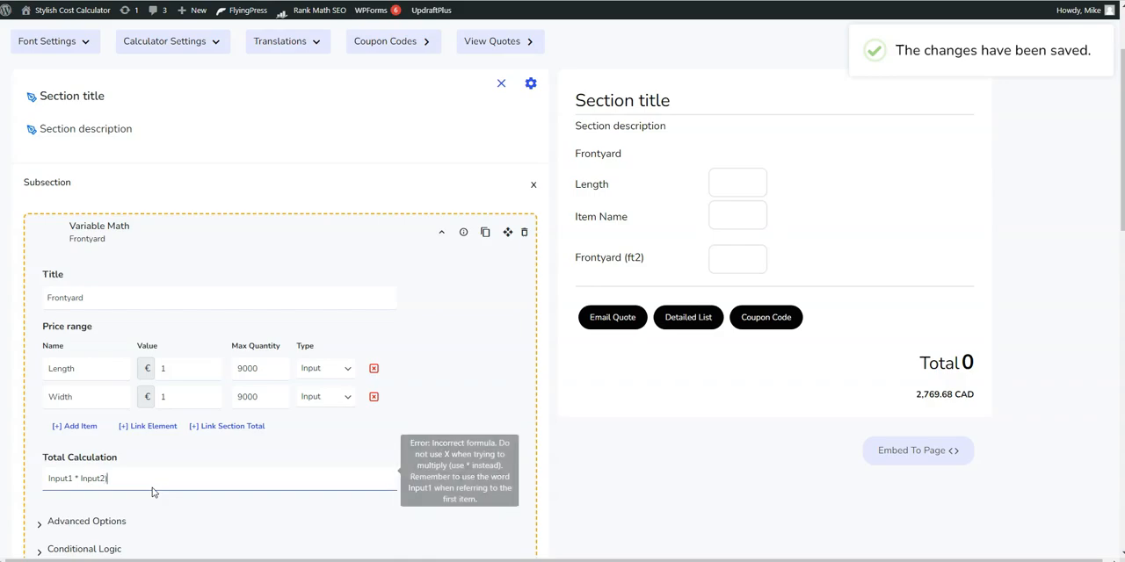
{"action": "type", "text": "(Input1 * Input2) * 9"}
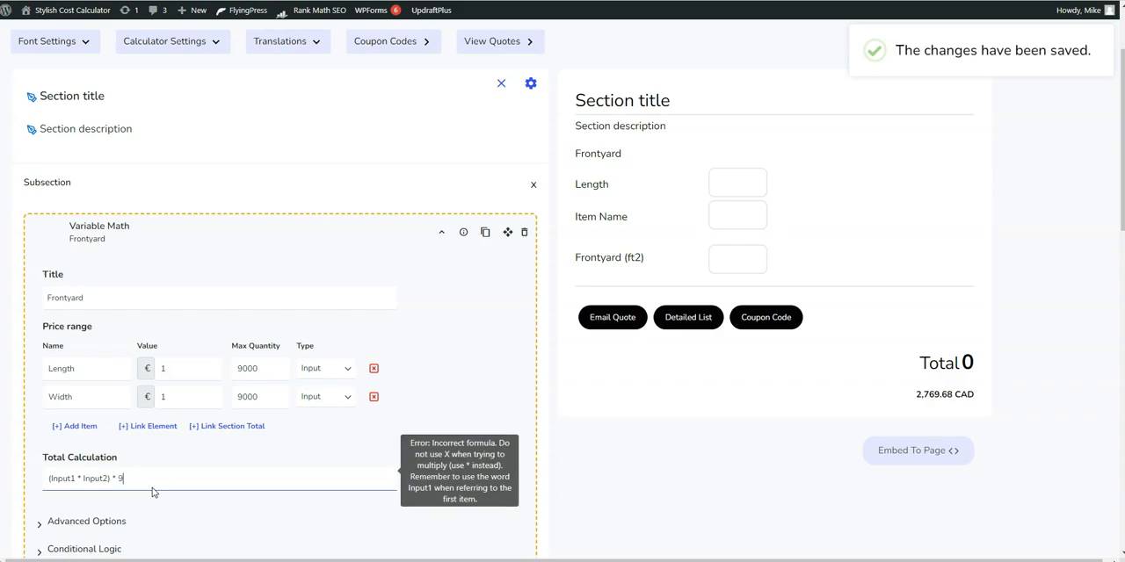
{"action": "type", "text": ".58"}
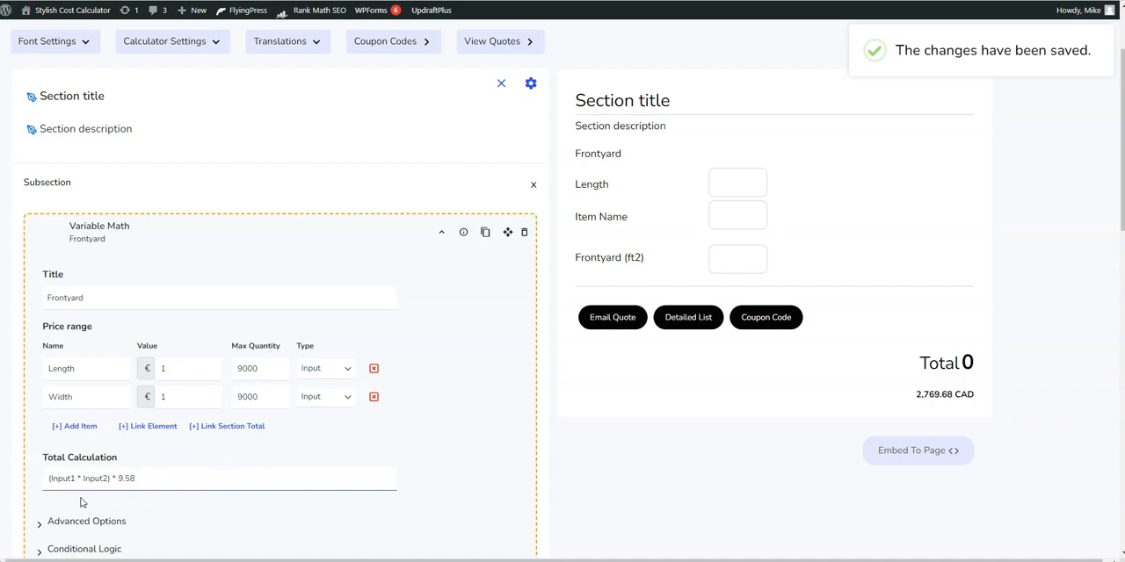
{"action": "mouse_move", "coordinate": [378, 480]}
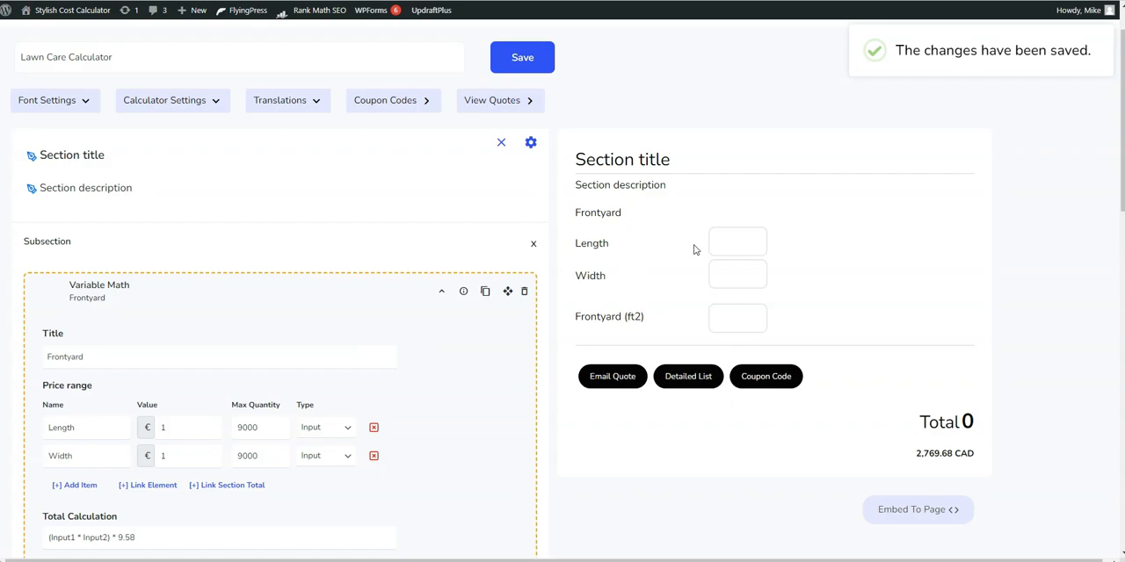
Enter test Length 10 and Width 12 in the preview, giving a €1,149.60 total
{"action": "left_click", "coordinate": [736, 242]}
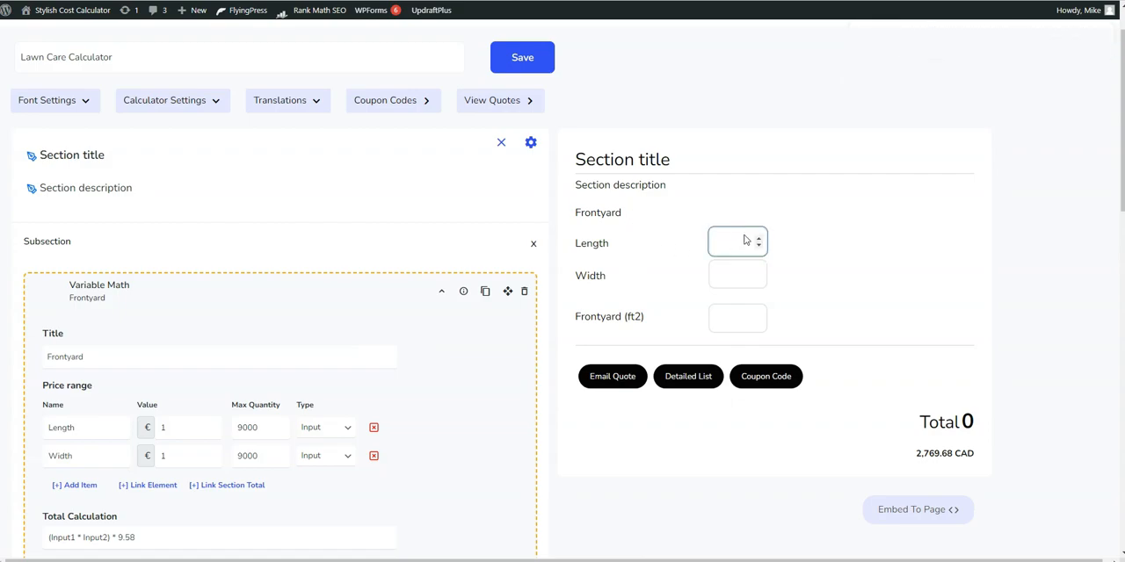
{"action": "type", "text": "50"}
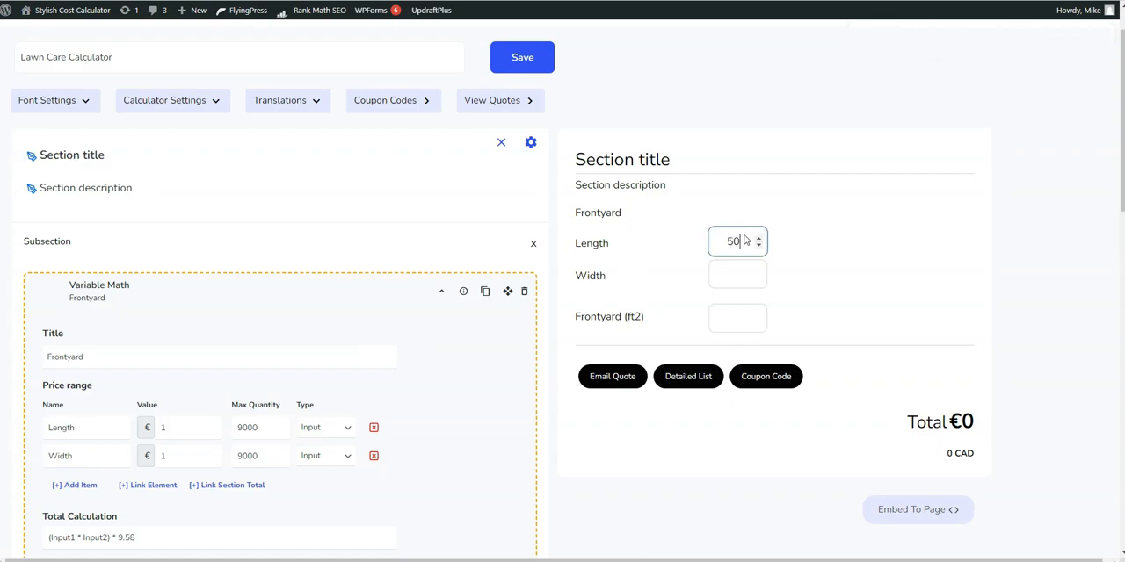
{"action": "type", "text": "120"}
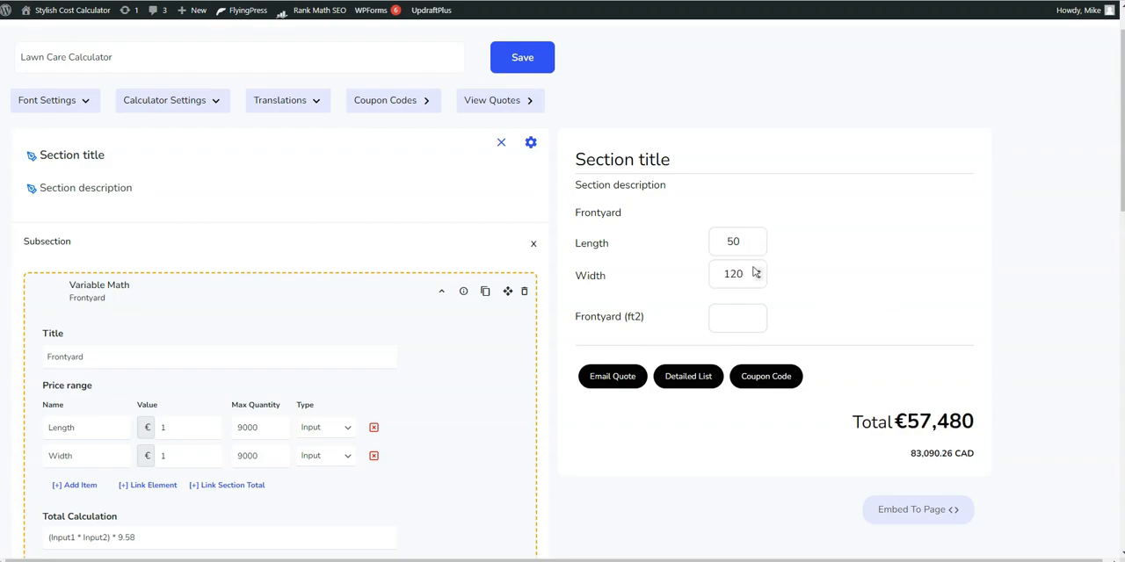
{"action": "type", "text": "10"}
{"action": "type", "text": "12"}
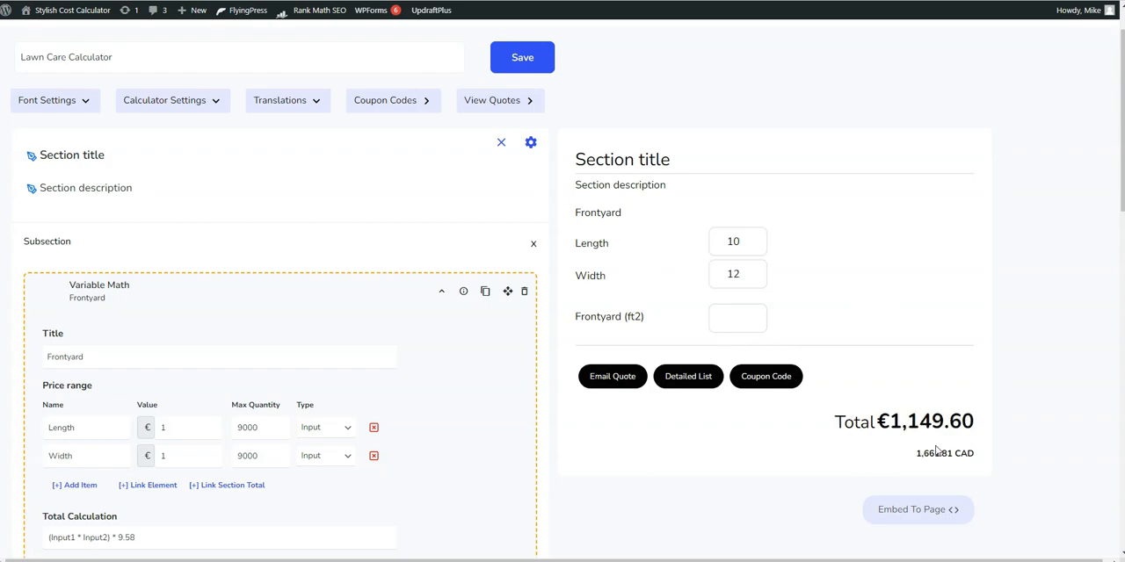
{"action": "mouse_move", "coordinate": [991, 351]}
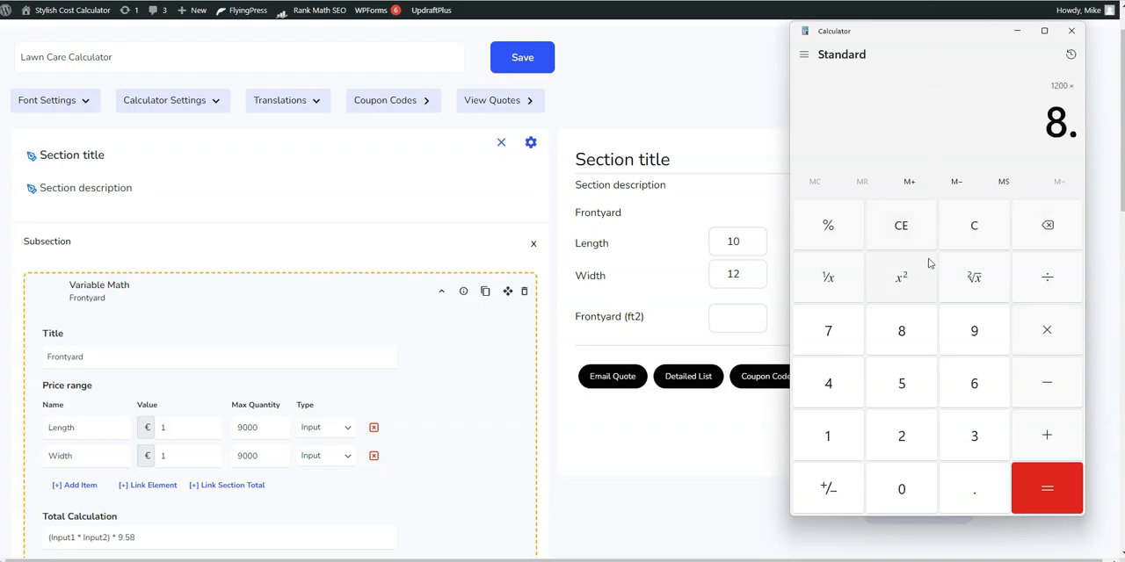
Finish the area check in Windows Calculator and close it
{"action": "left_click", "coordinate": [1047, 488]}
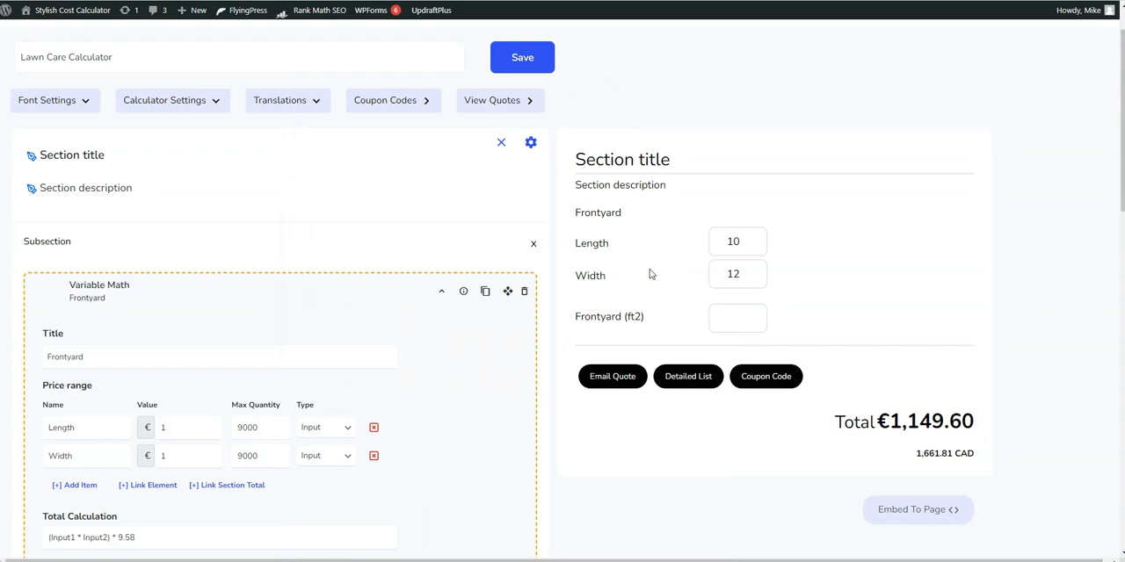
{"action": "mouse_move", "coordinate": [674, 288]}
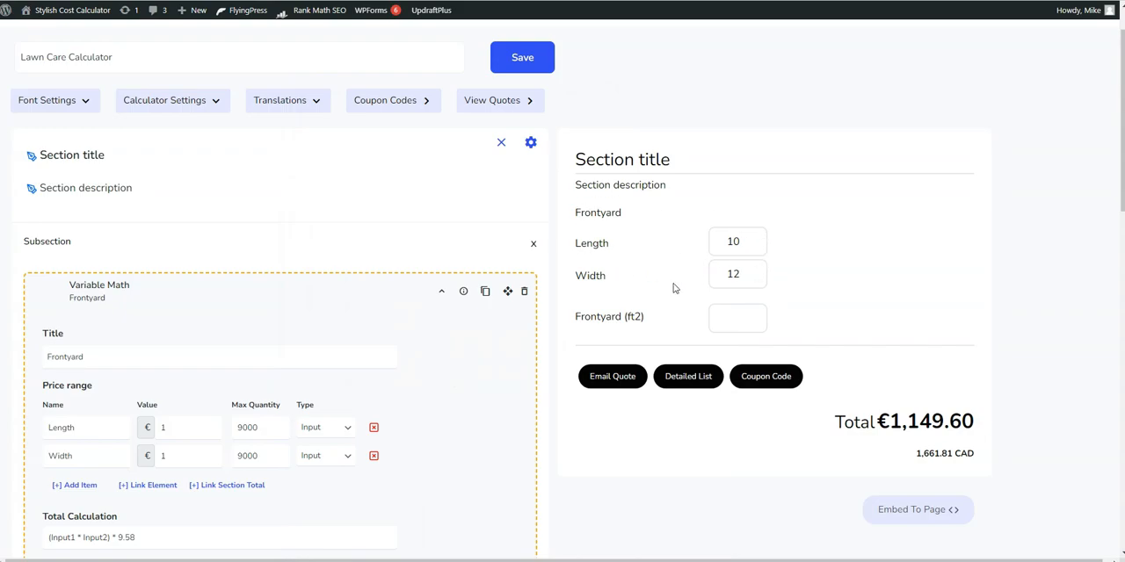
Enter 1200 in the Frontyard (ft2) preview field, raising the total to €12,645.60
{"action": "left_click", "coordinate": [737, 317]}
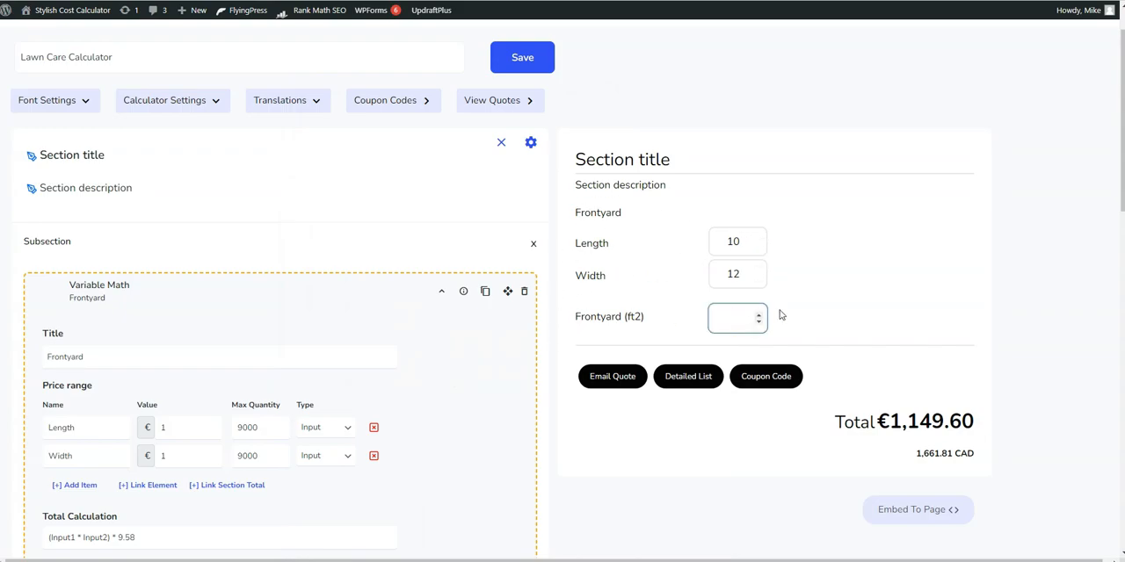
{"action": "type", "text": "1200"}
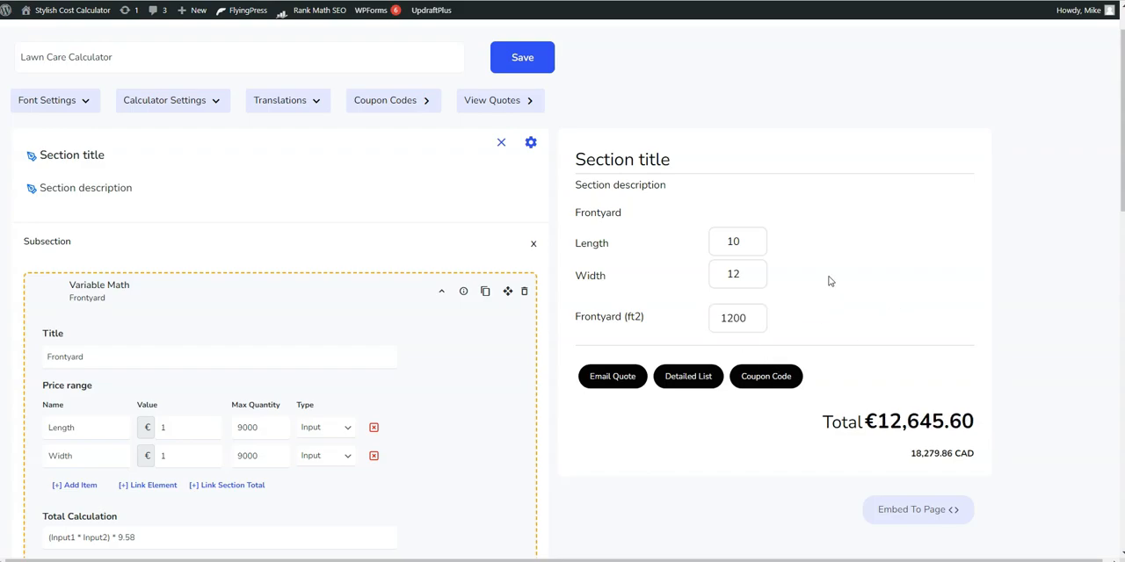
{"action": "scroll", "scroll_direction": "down", "scroll_amount": 3}
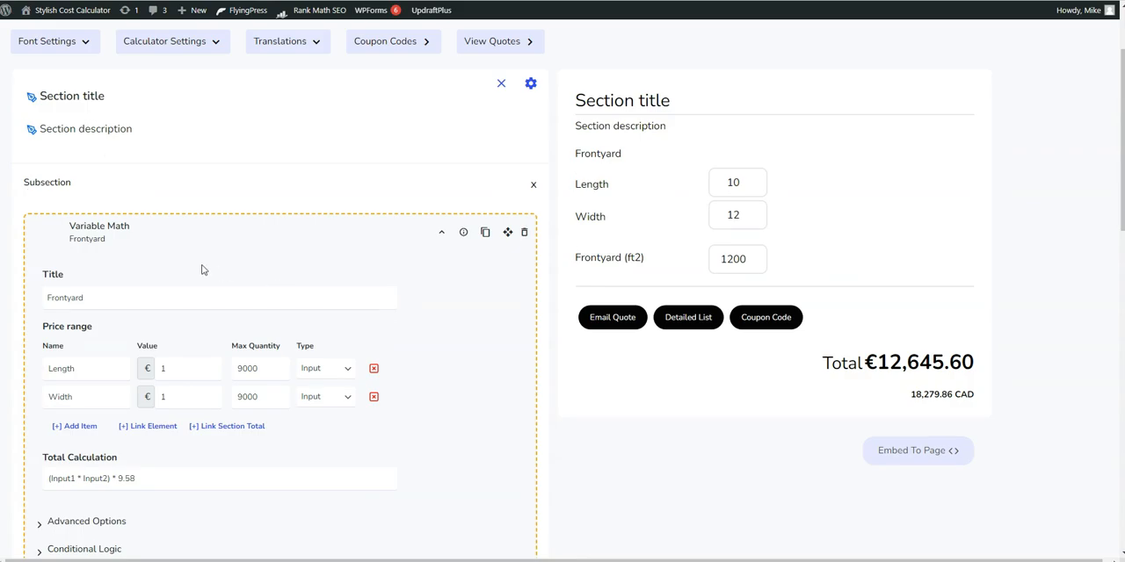
{"action": "mouse_move", "coordinate": [342, 353]}
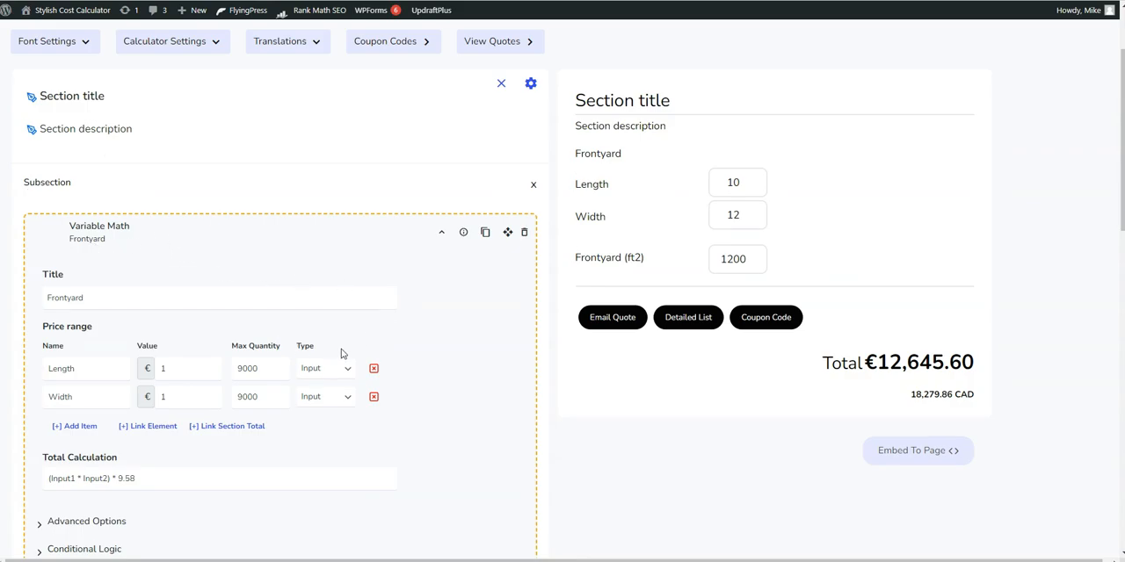
{"action": "scroll", "scroll_direction": "down", "scroll_amount": 3}
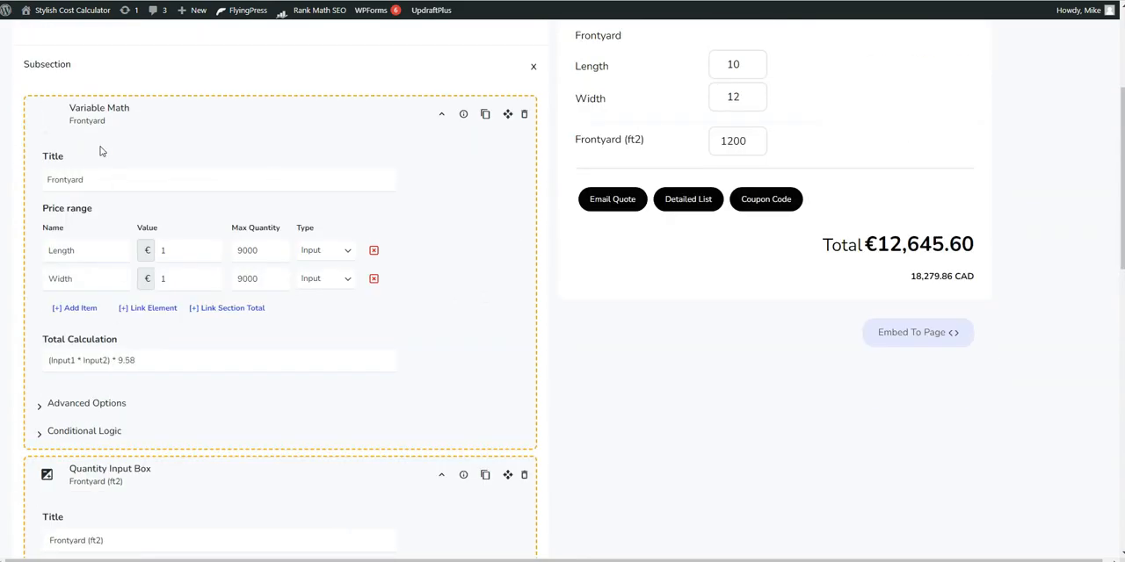
Enable the Frontyard element's price hint and frontend calculation result, then save the calculator
{"action": "left_click", "coordinate": [86, 402]}
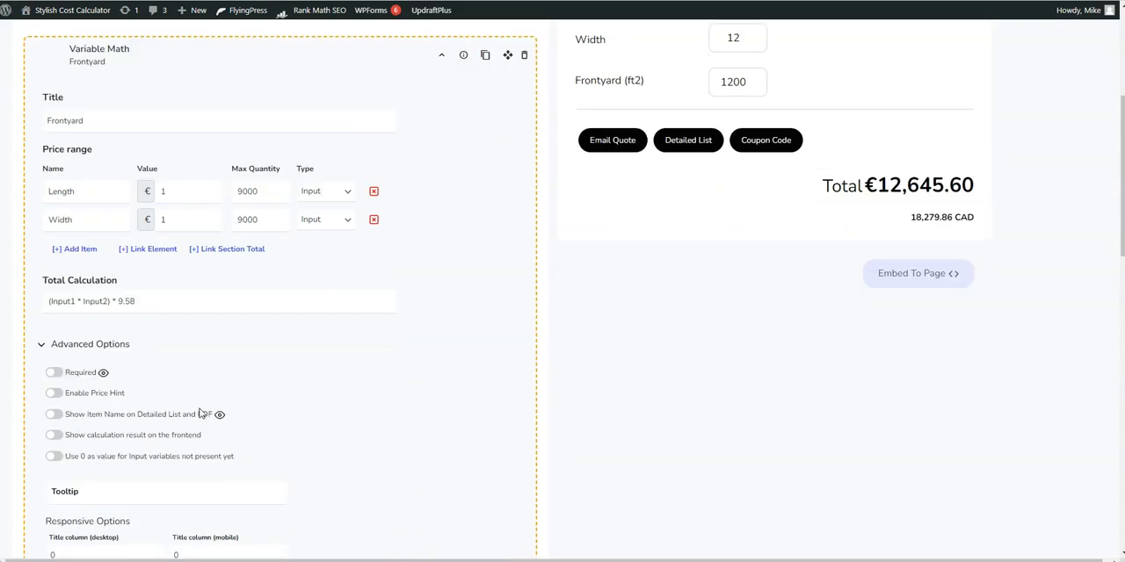
{"action": "left_click", "coordinate": [52, 394]}
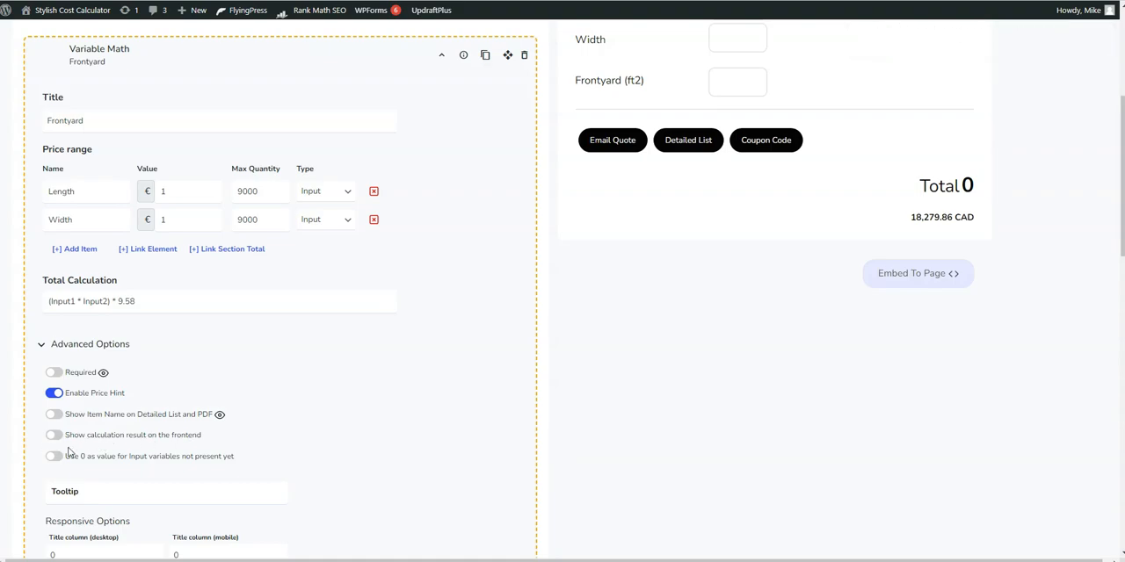
{"action": "left_click", "coordinate": [53, 436]}
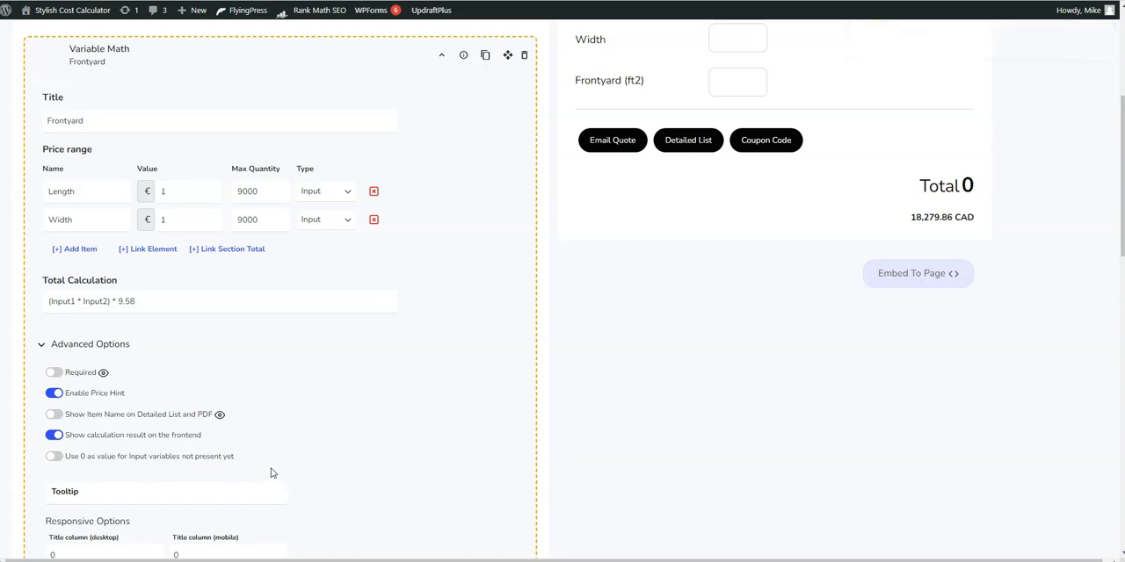
{"action": "left_click", "coordinate": [522, 116]}
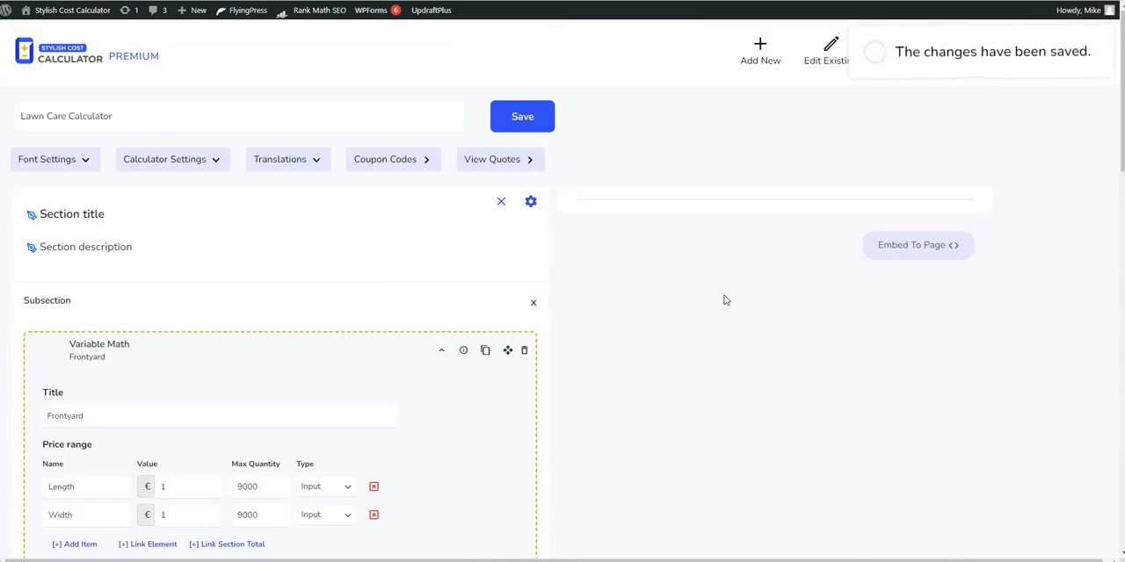
Enter Width 12 with Length 15 and confirm the €1,724.40 price hint, Frontyard line and total
{"action": "type", "text": "12"}
{"action": "type", "text": "15"}
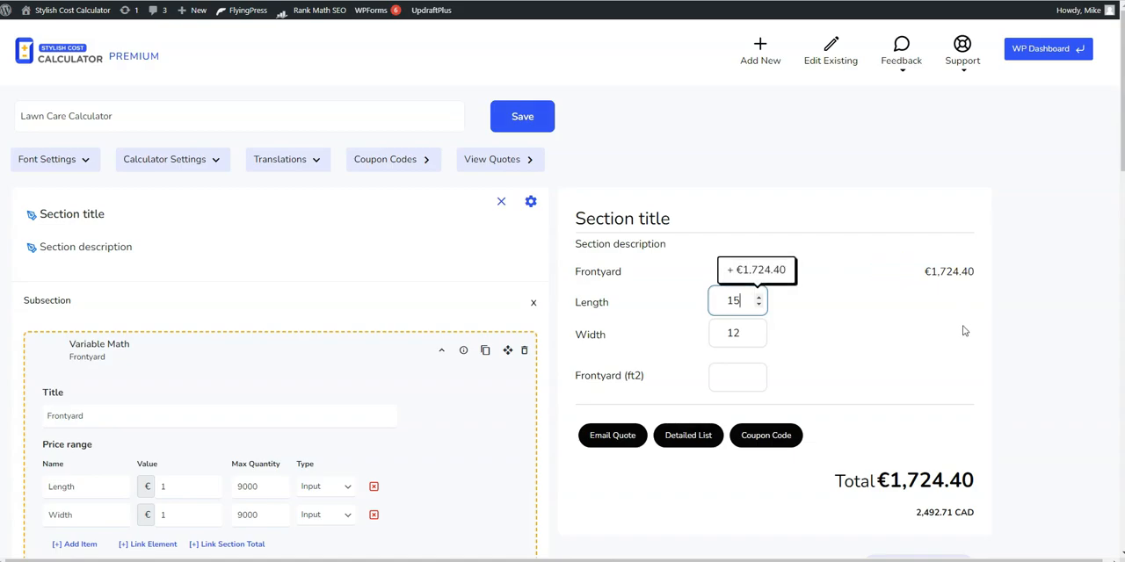
{"action": "scroll", "scroll_direction": "down", "scroll_amount": 3}
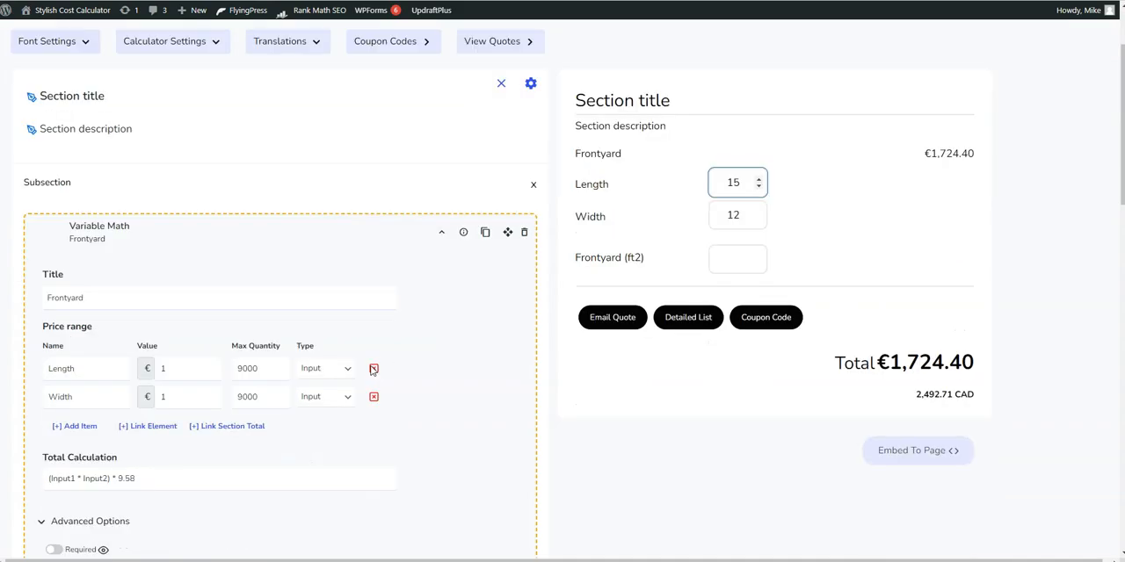
{"action": "scroll", "scroll_direction": "down", "scroll_amount": 3}
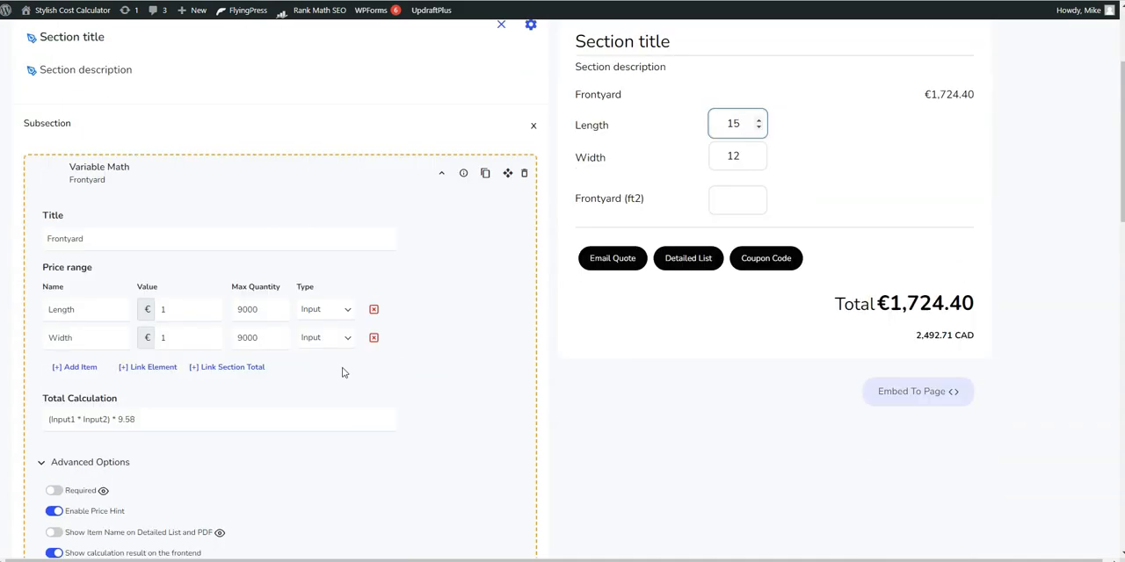